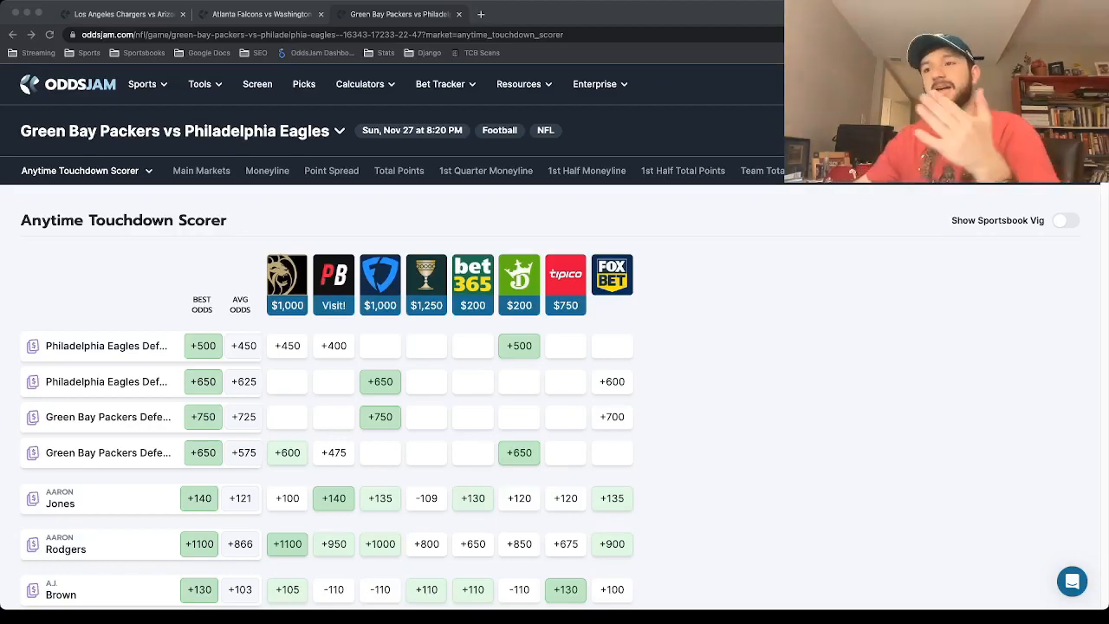
mouse_move(353, 184)
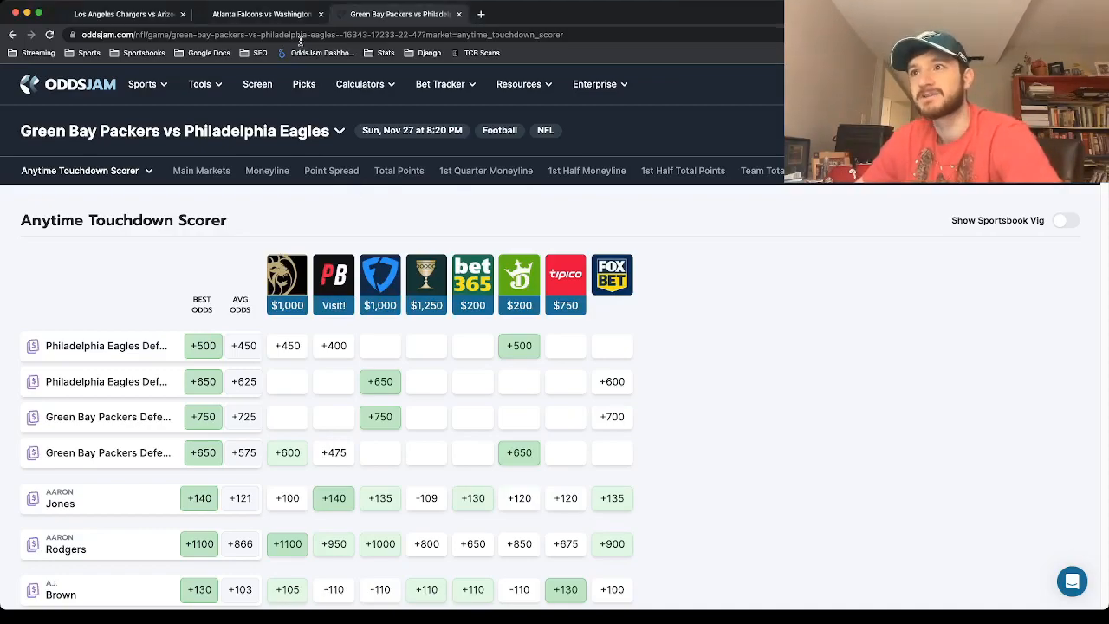
Step: Switch to the Falcons vs Commanders odds page, scroll through the player rows and return to the top
click(260, 14)
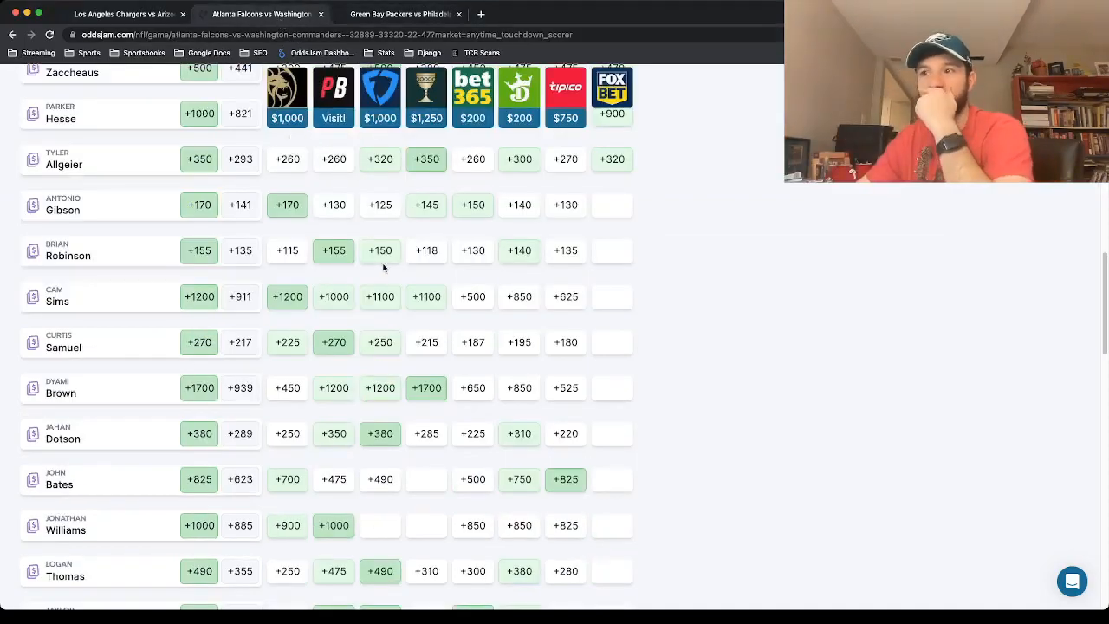
scroll(up, 3)
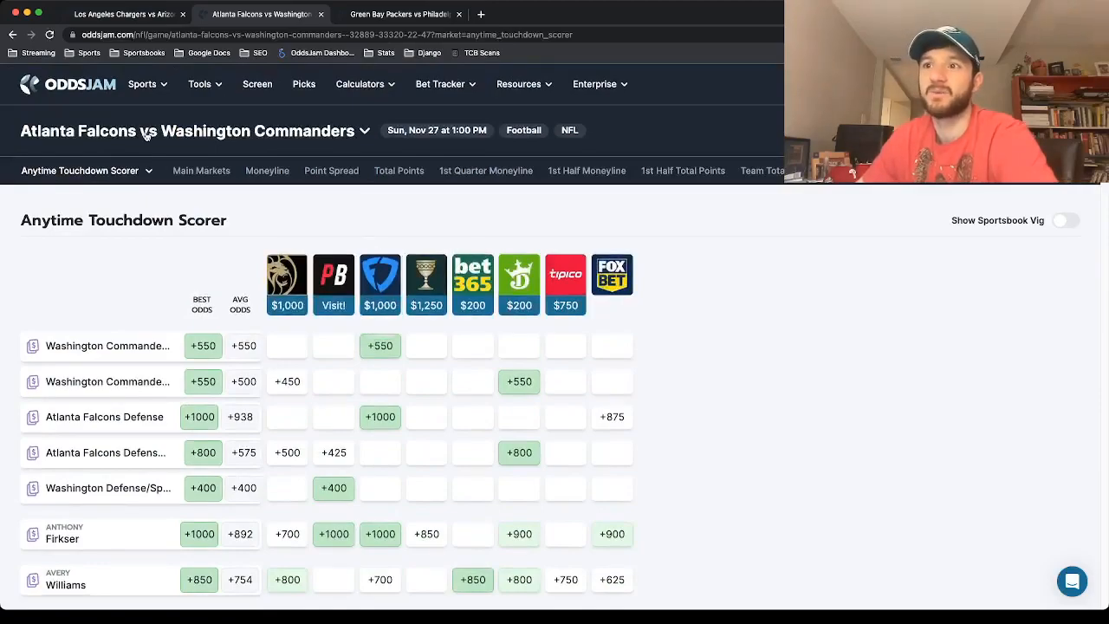
mouse_move(426, 277)
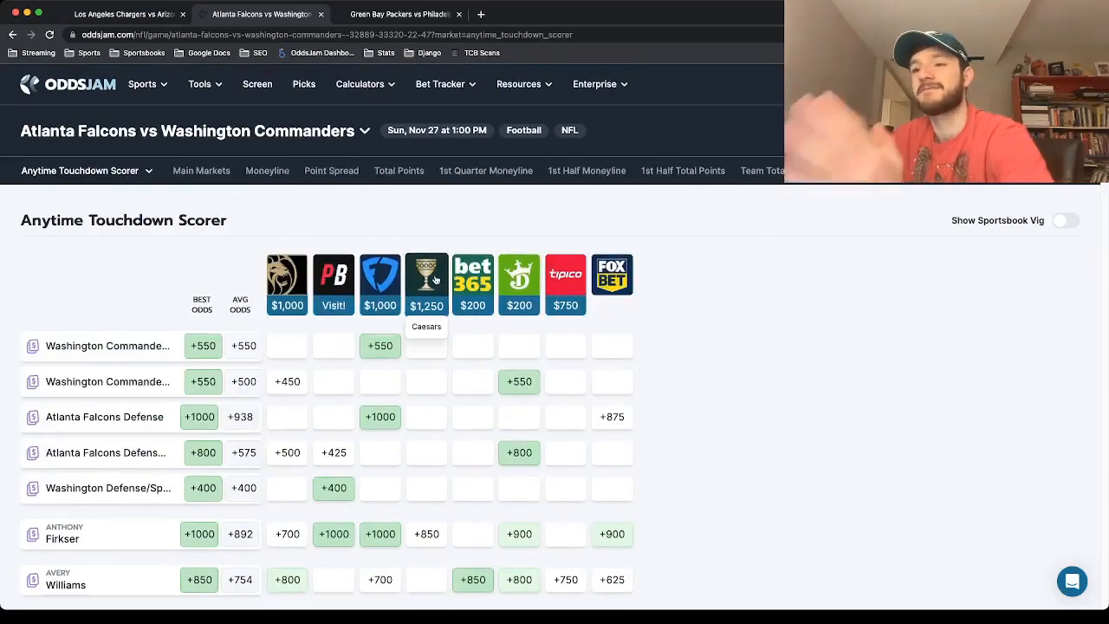
scroll(down, 3)
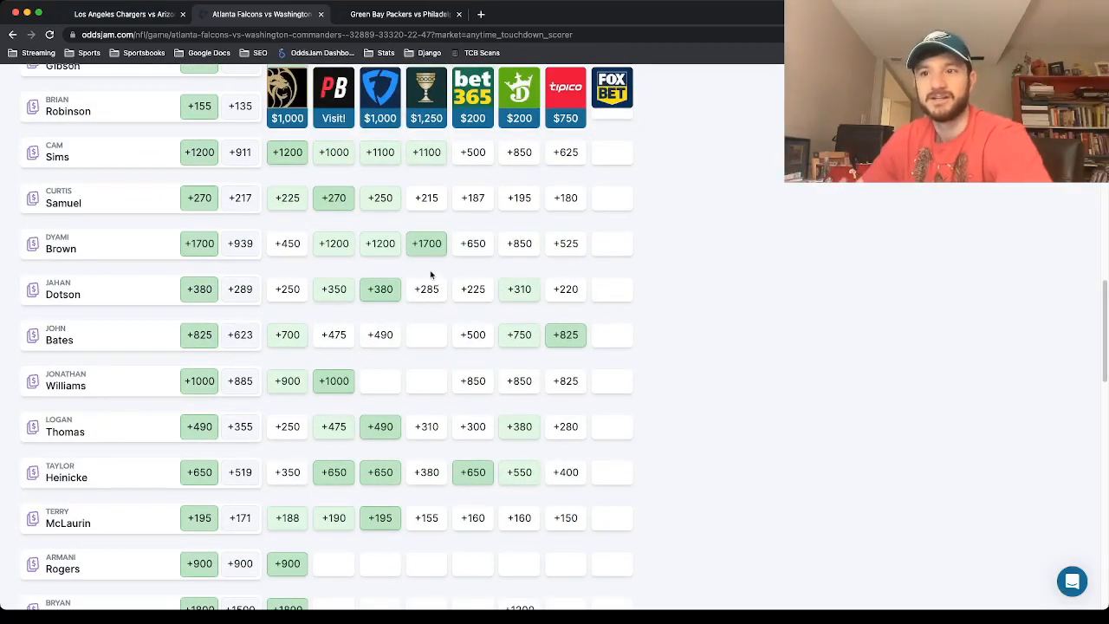
scroll(up, 3)
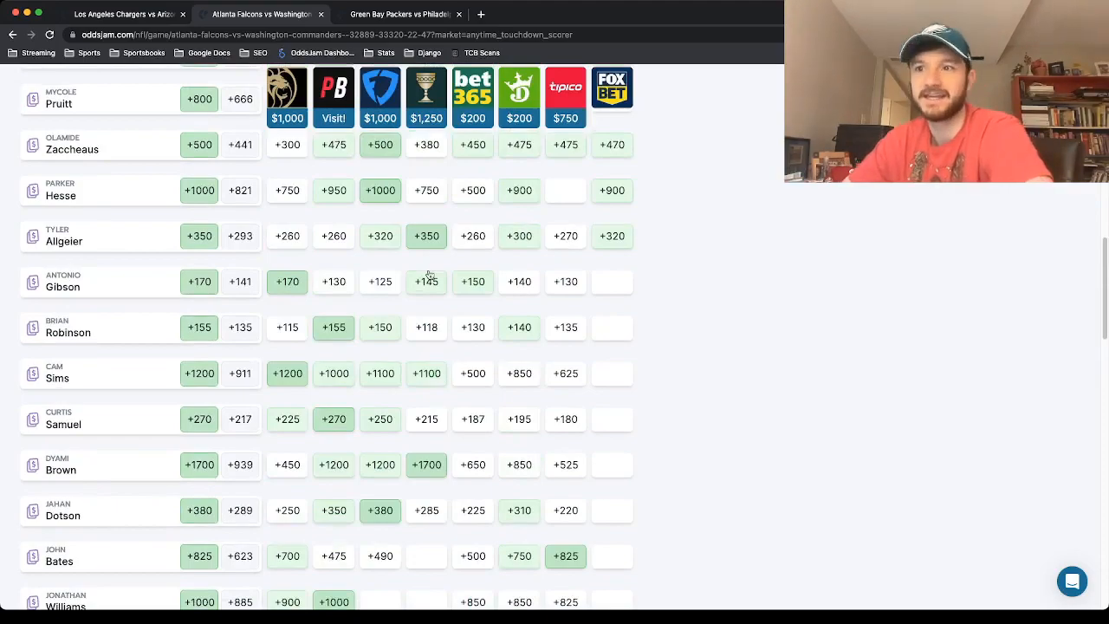
mouse_move(332, 338)
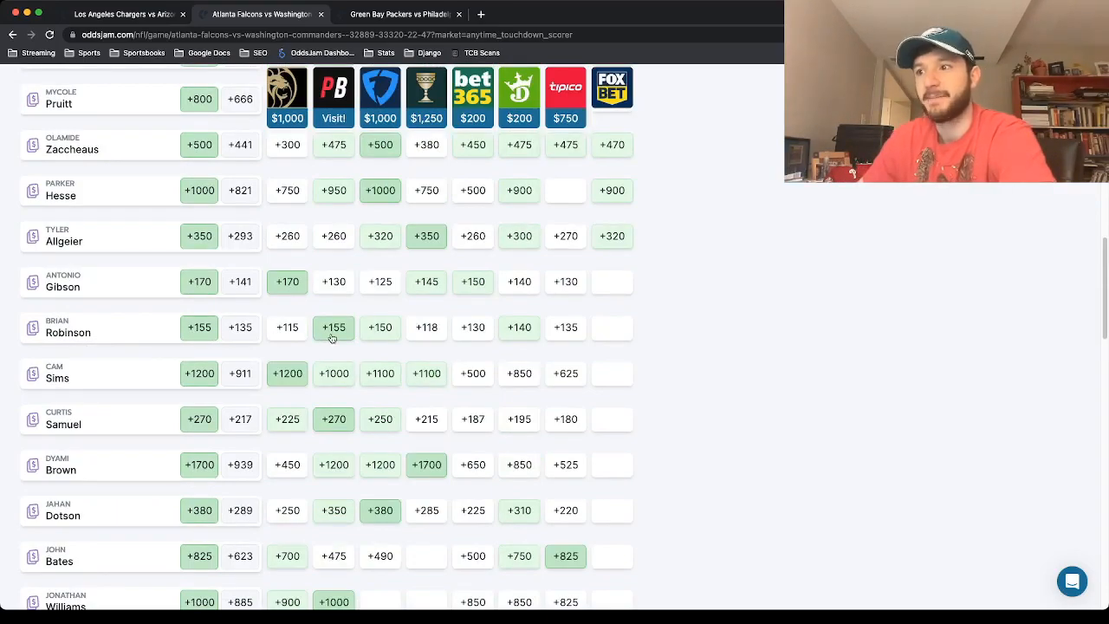
mouse_move(379, 93)
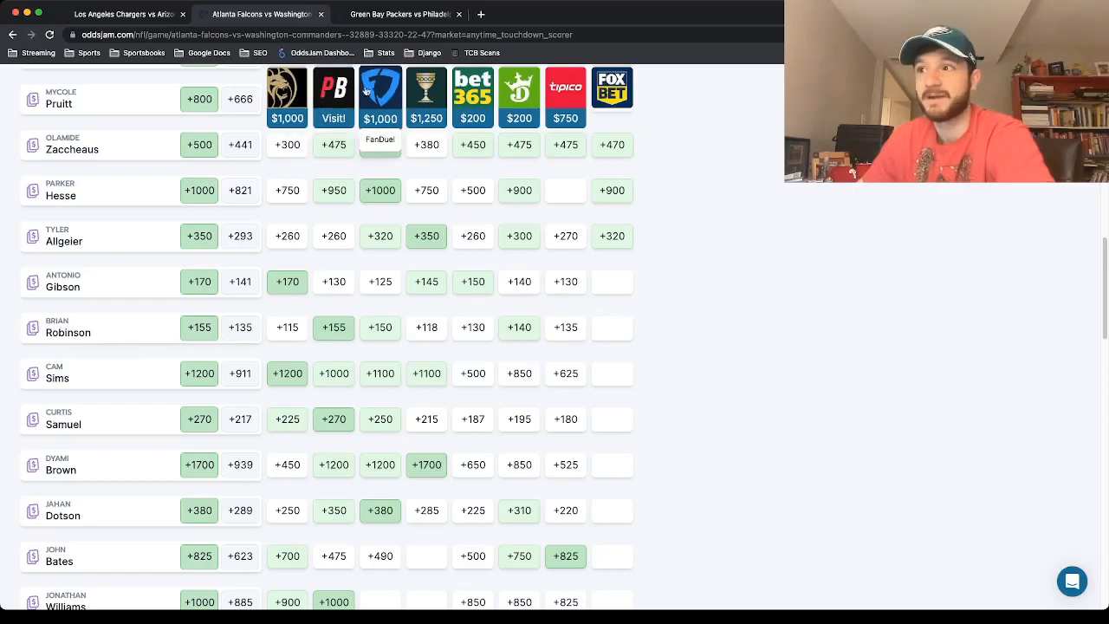
mouse_move(384, 337)
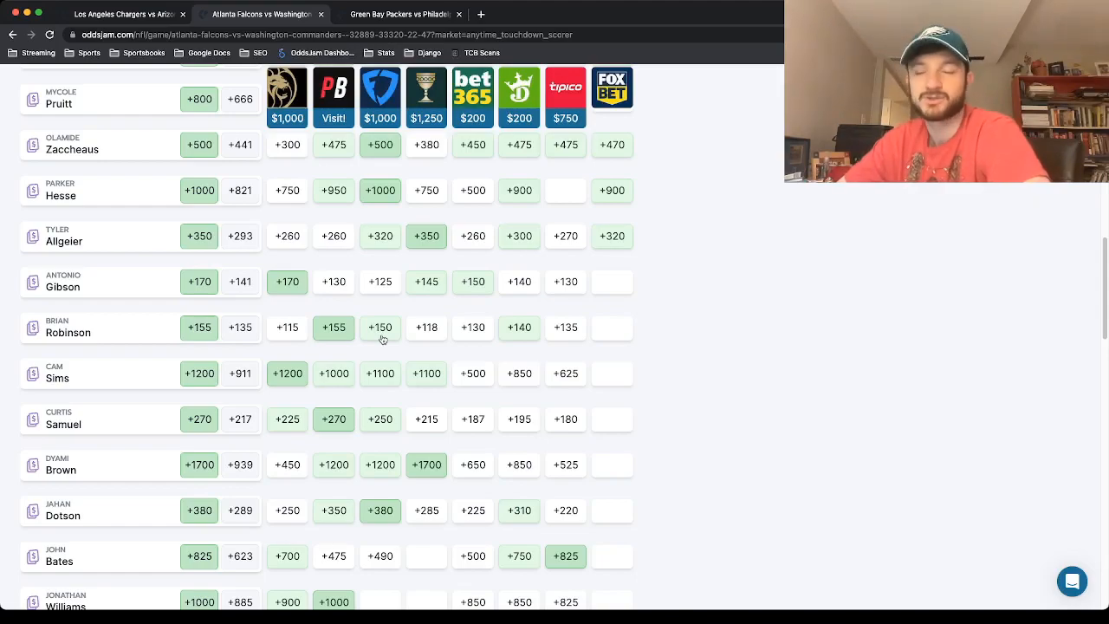
scroll(up, 3)
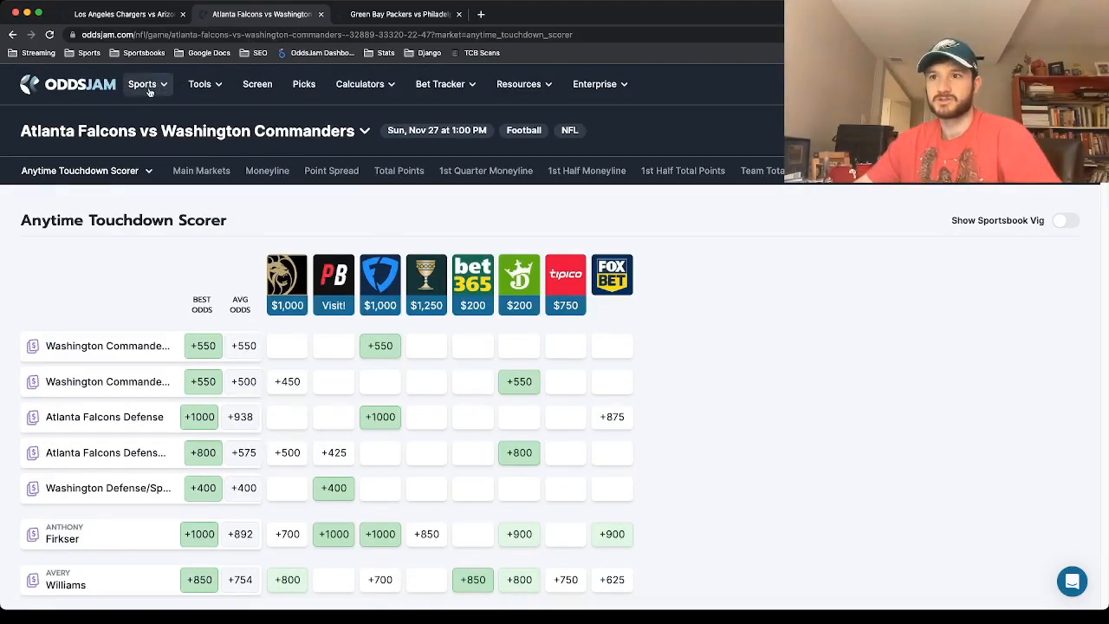
click(83, 172)
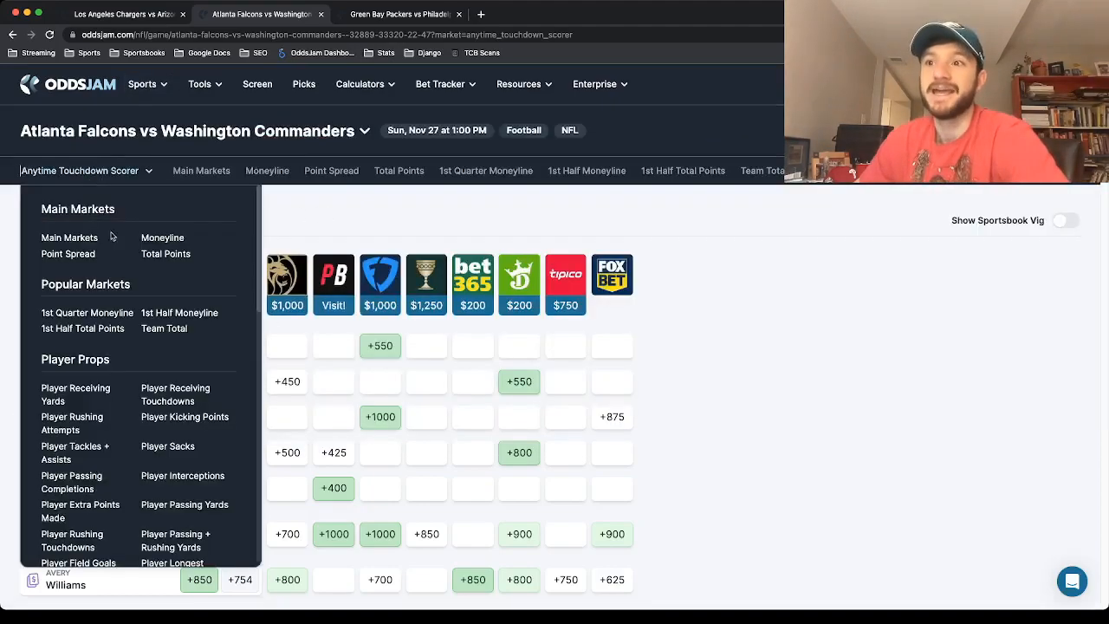
scroll(down, 3)
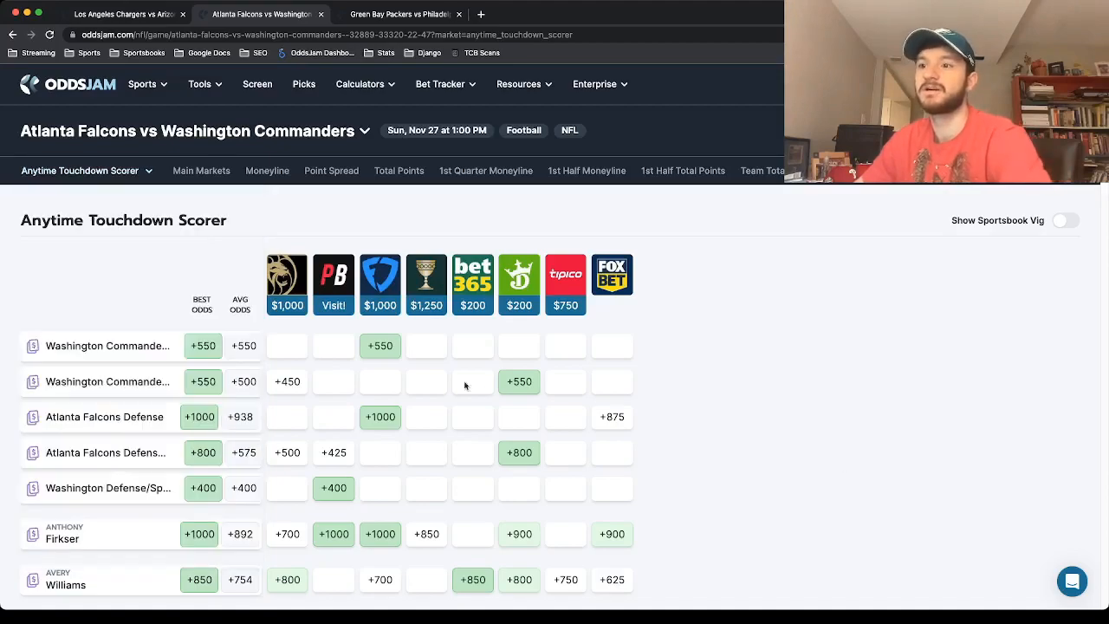
mouse_move(437, 372)
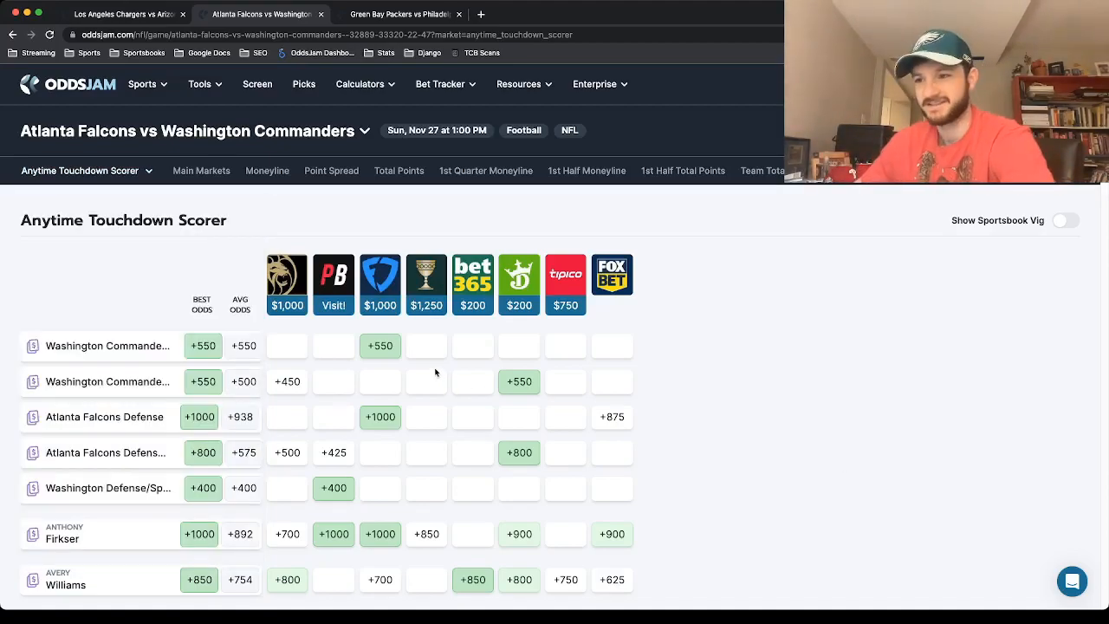
scroll(down, 3)
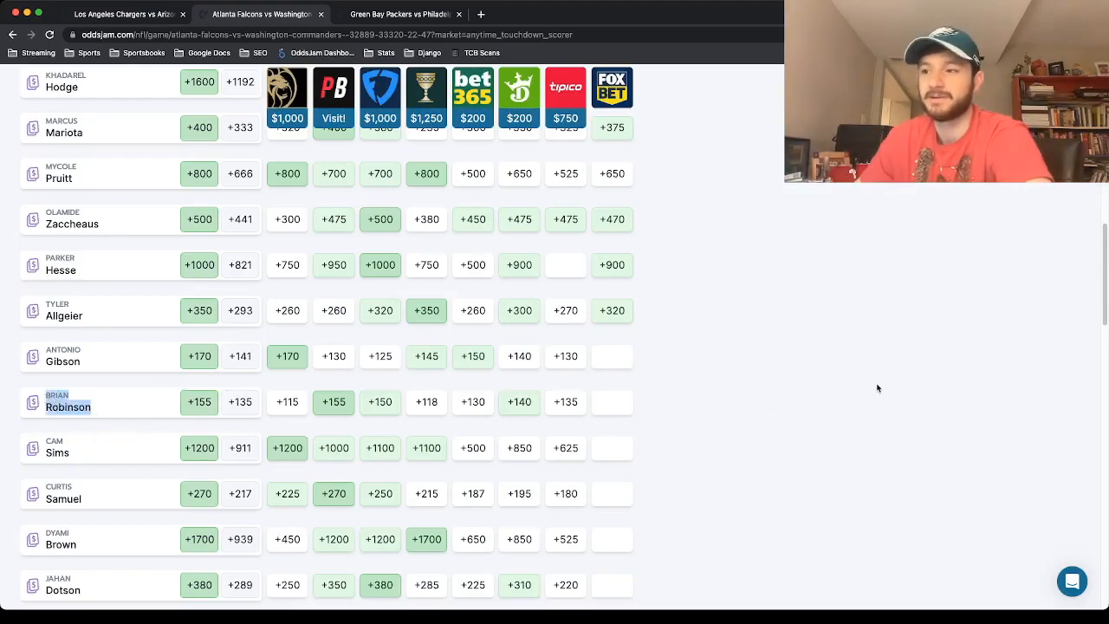
mouse_move(332, 95)
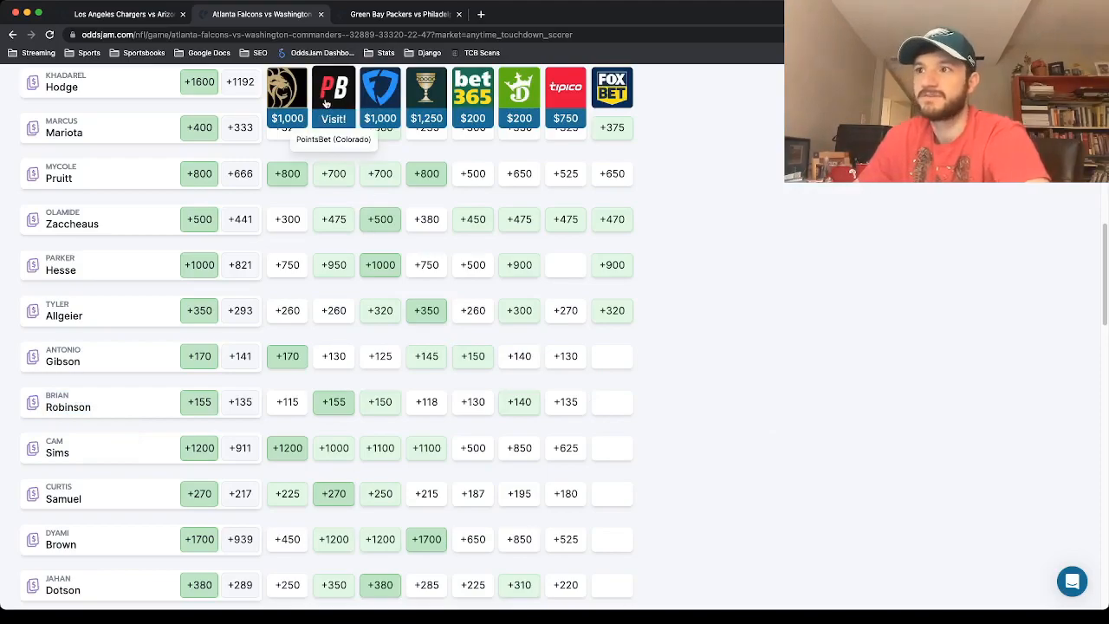
mouse_move(375, 409)
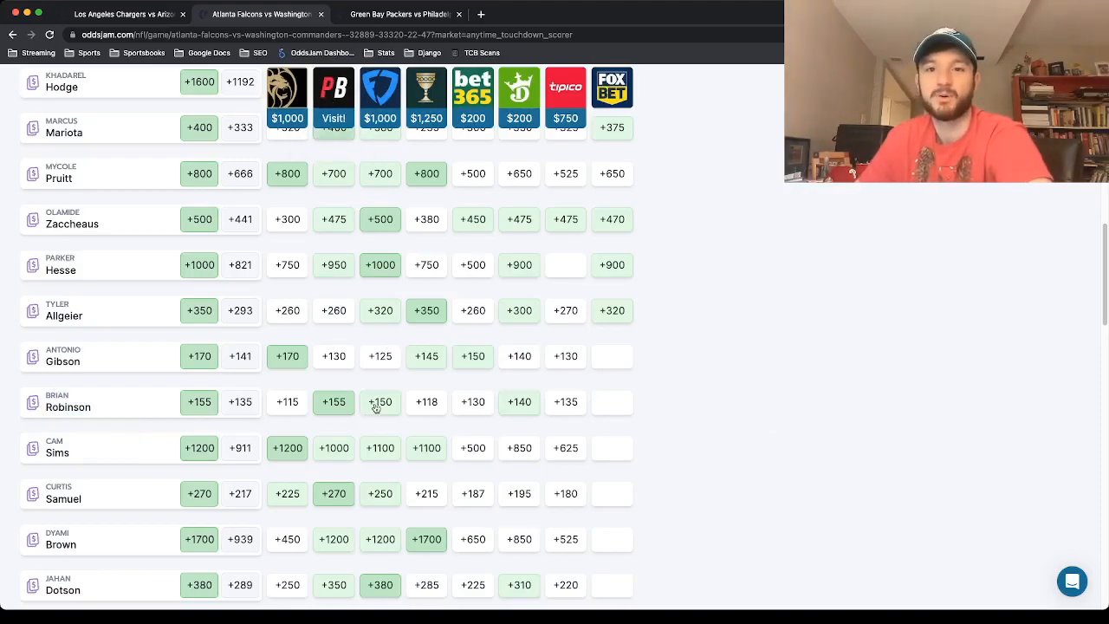
mouse_move(551, 414)
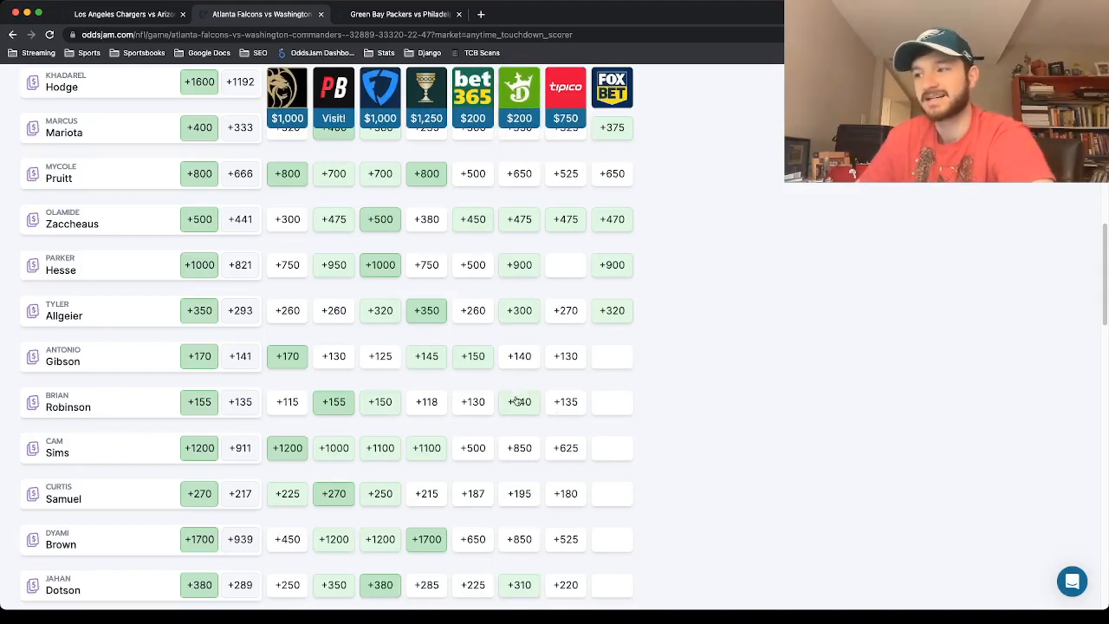
mouse_move(516, 402)
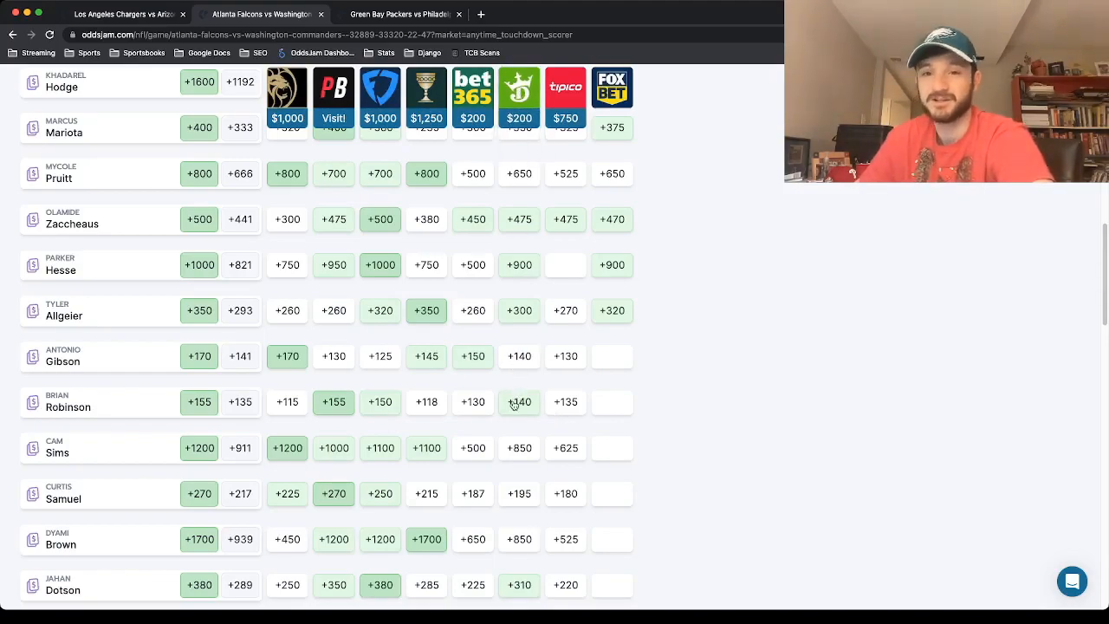
mouse_move(595, 397)
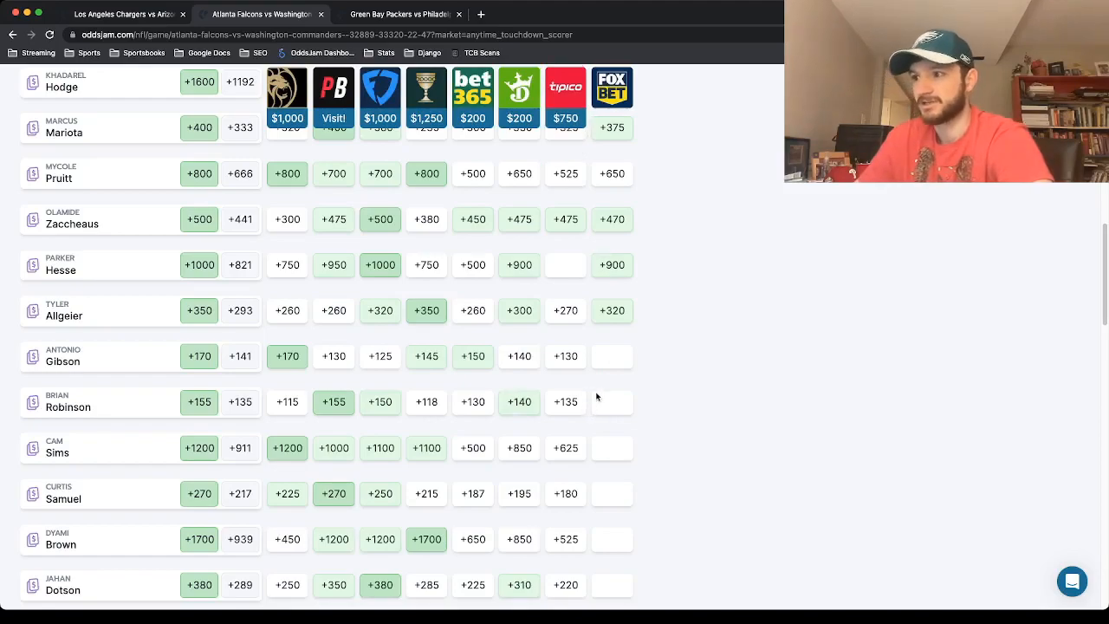
mouse_move(485, 415)
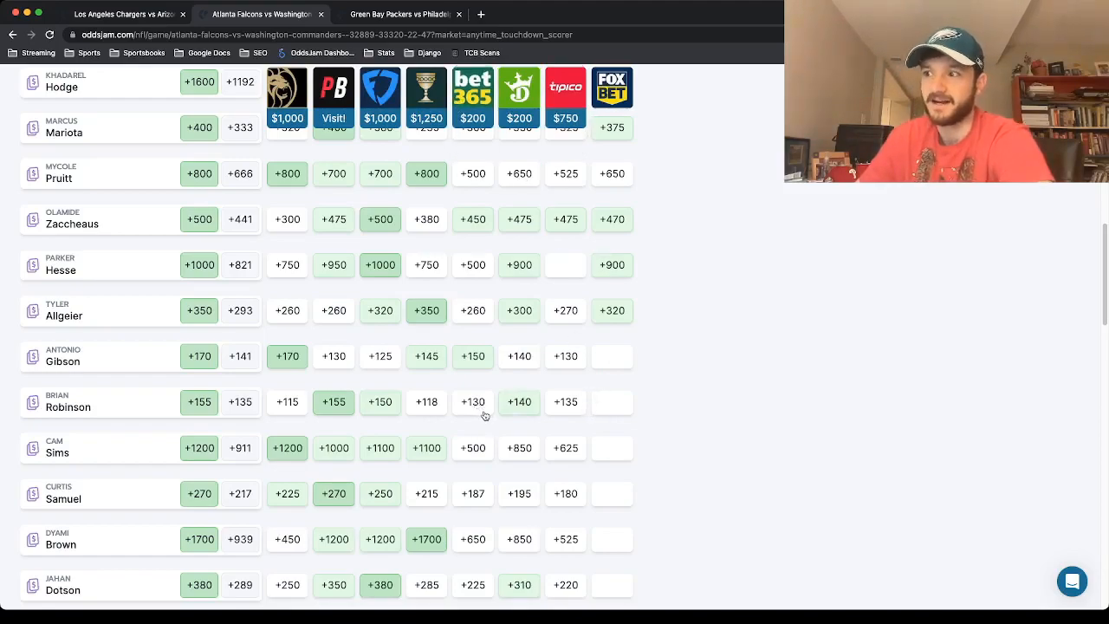
mouse_move(326, 146)
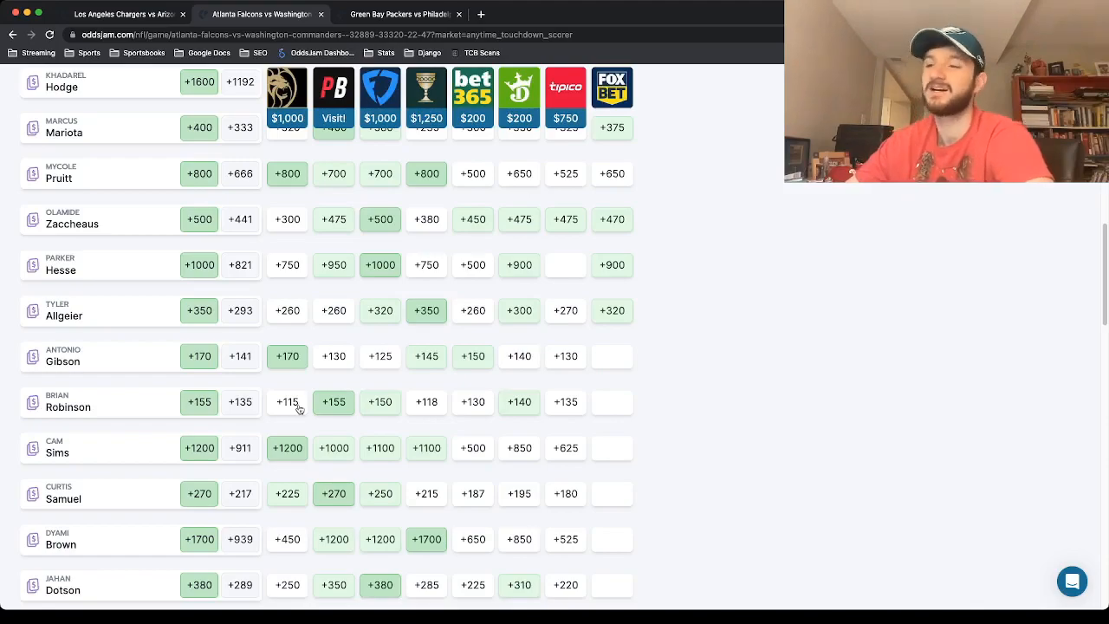
mouse_move(288, 87)
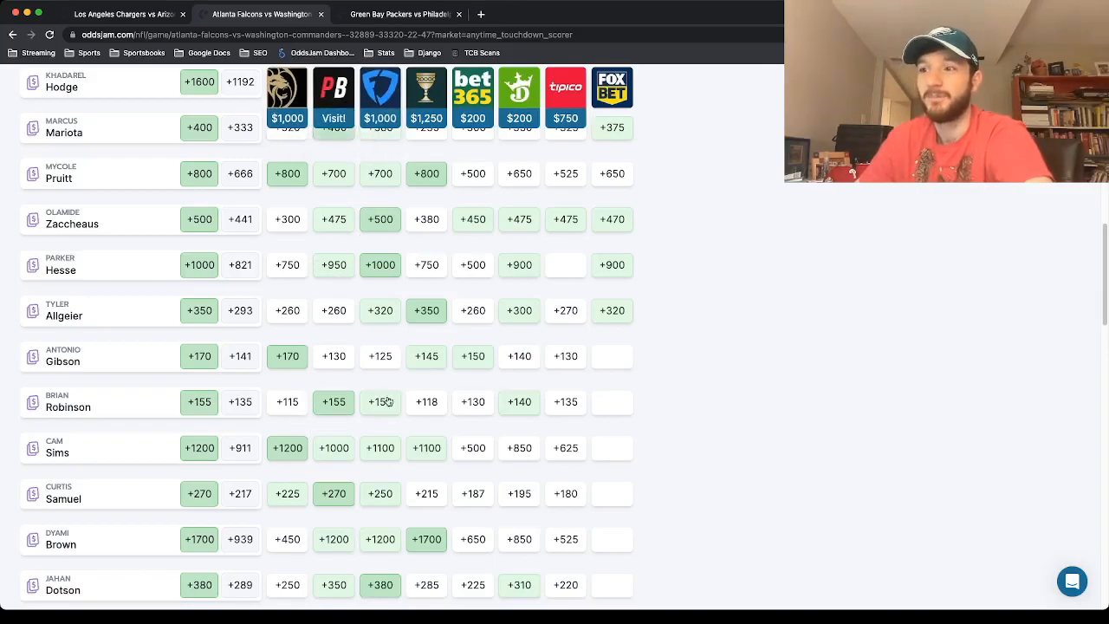
mouse_move(344, 430)
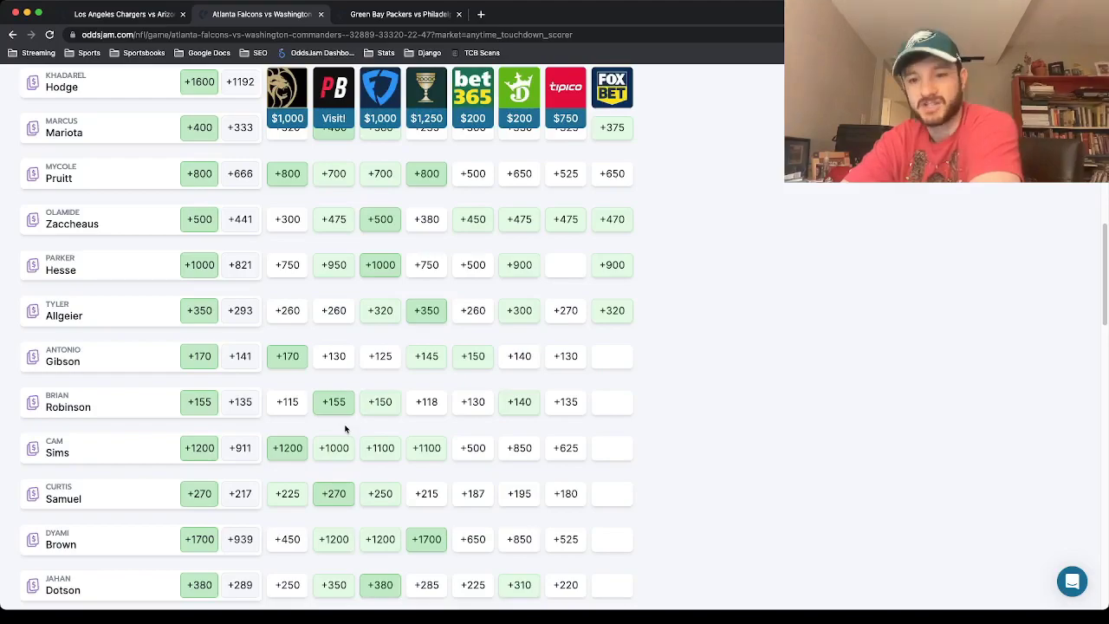
mouse_move(333, 95)
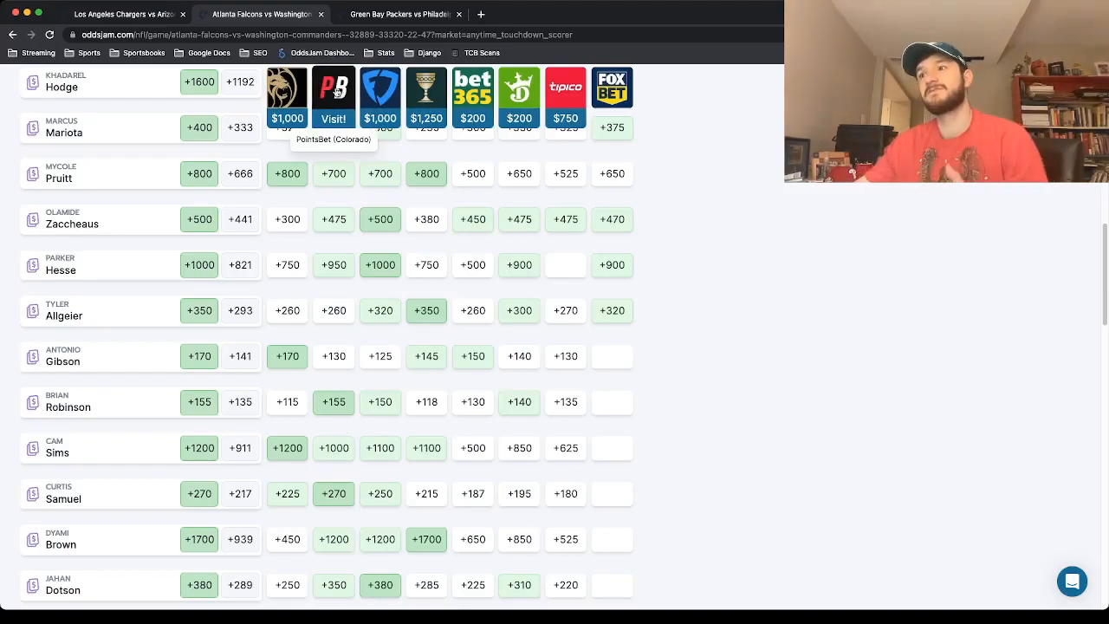
mouse_move(60, 415)
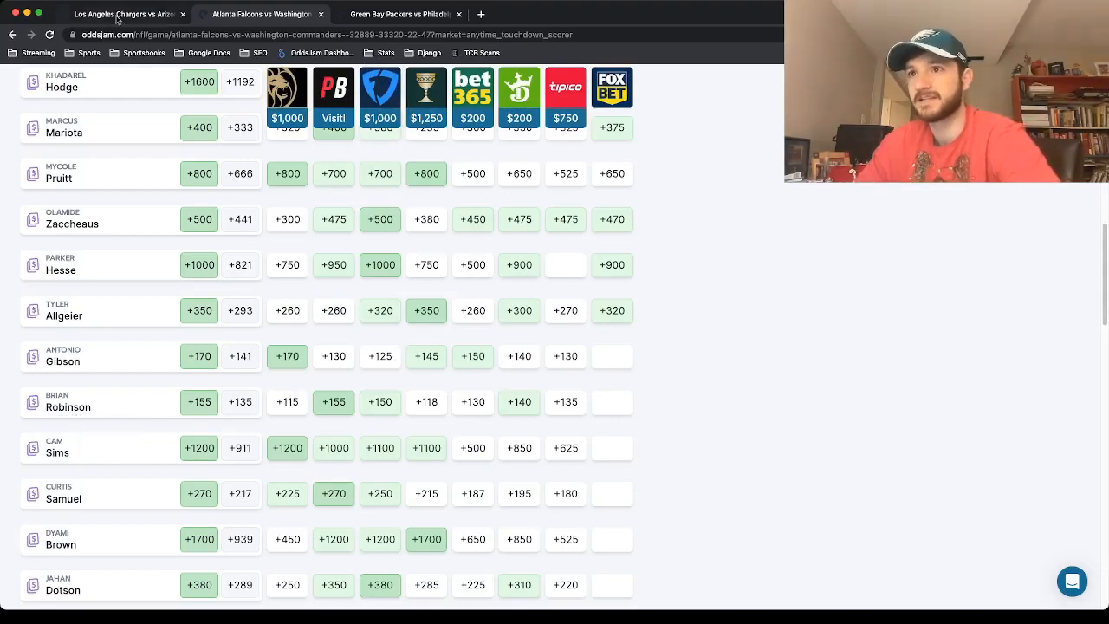
click(121, 13)
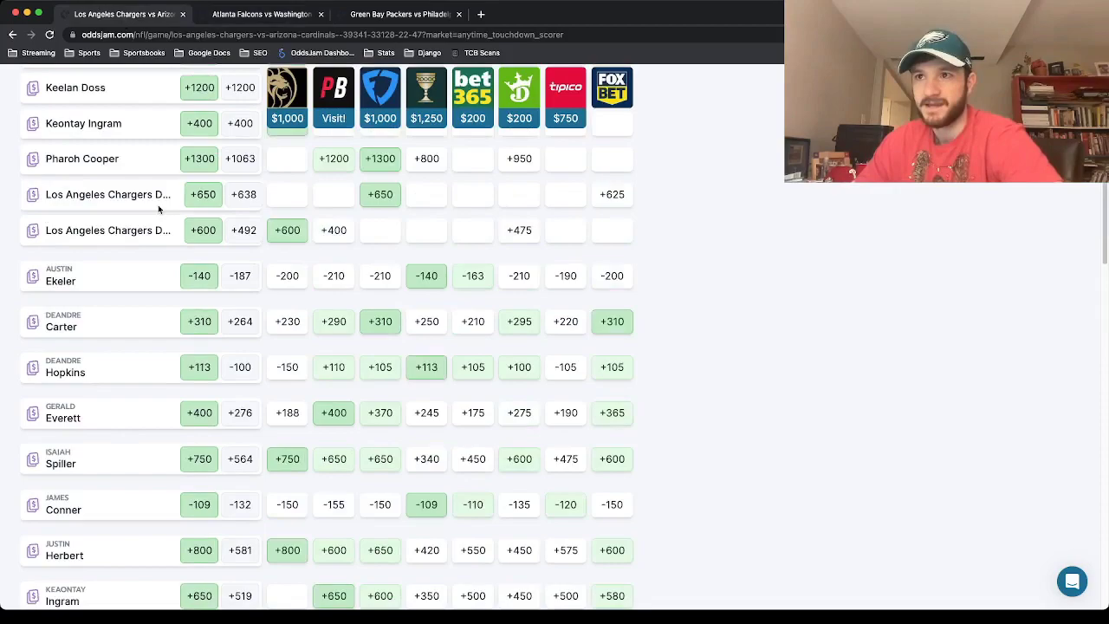
scroll(up, 3)
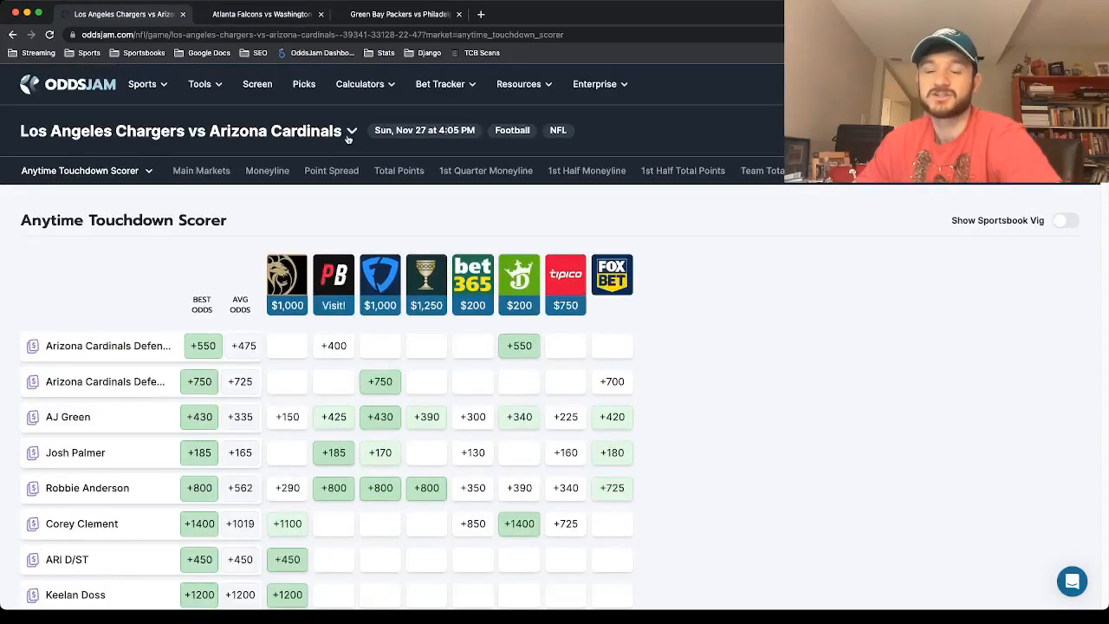
scroll(down, 3)
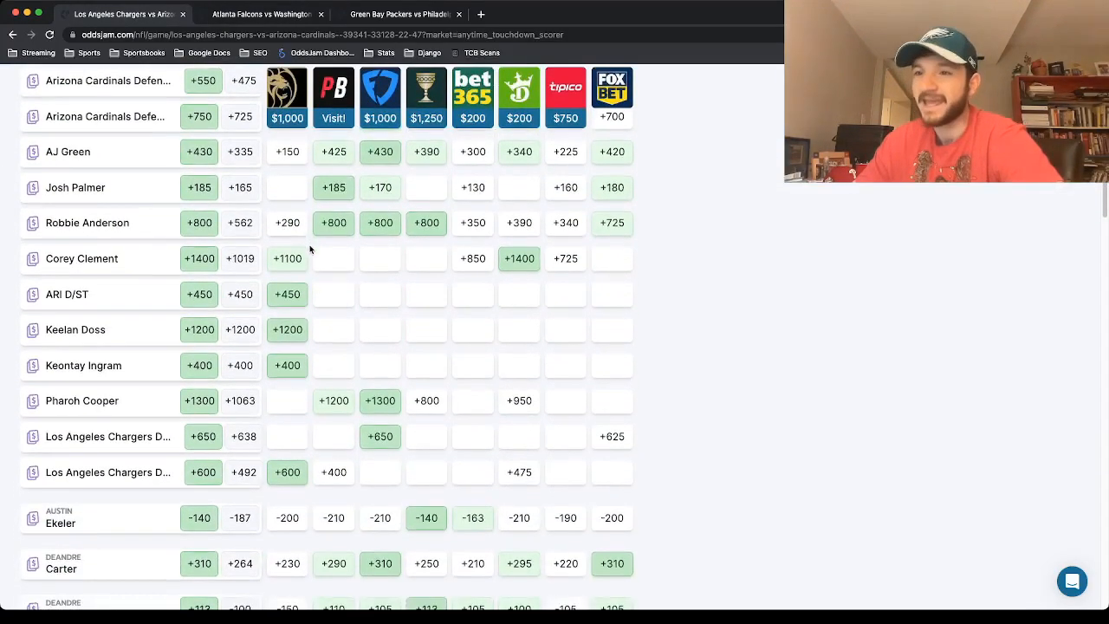
scroll(down, 3)
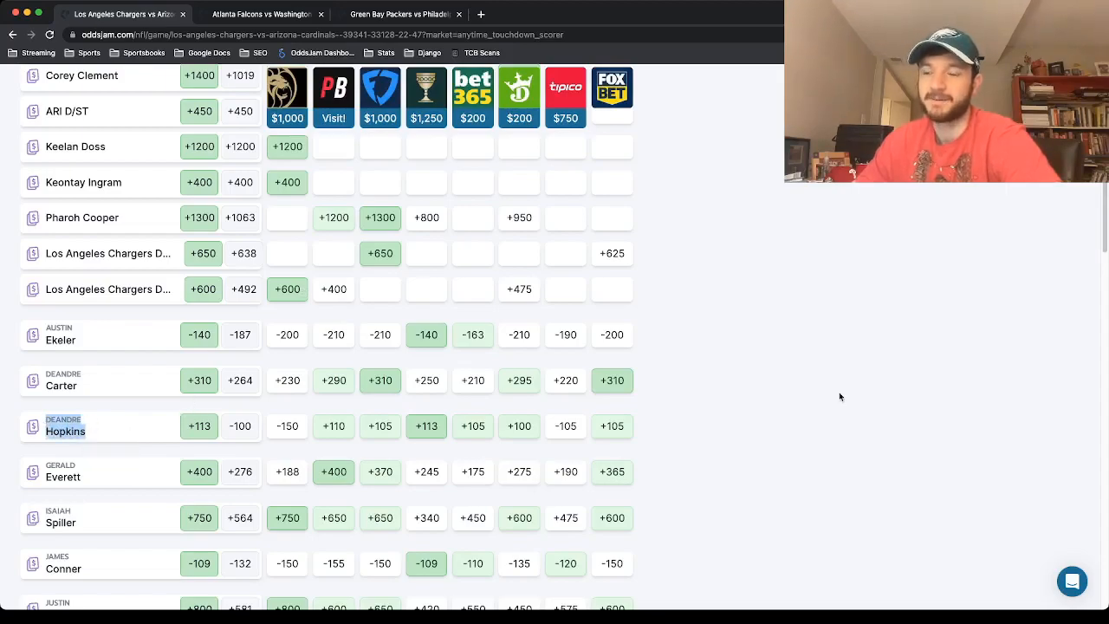
mouse_move(706, 374)
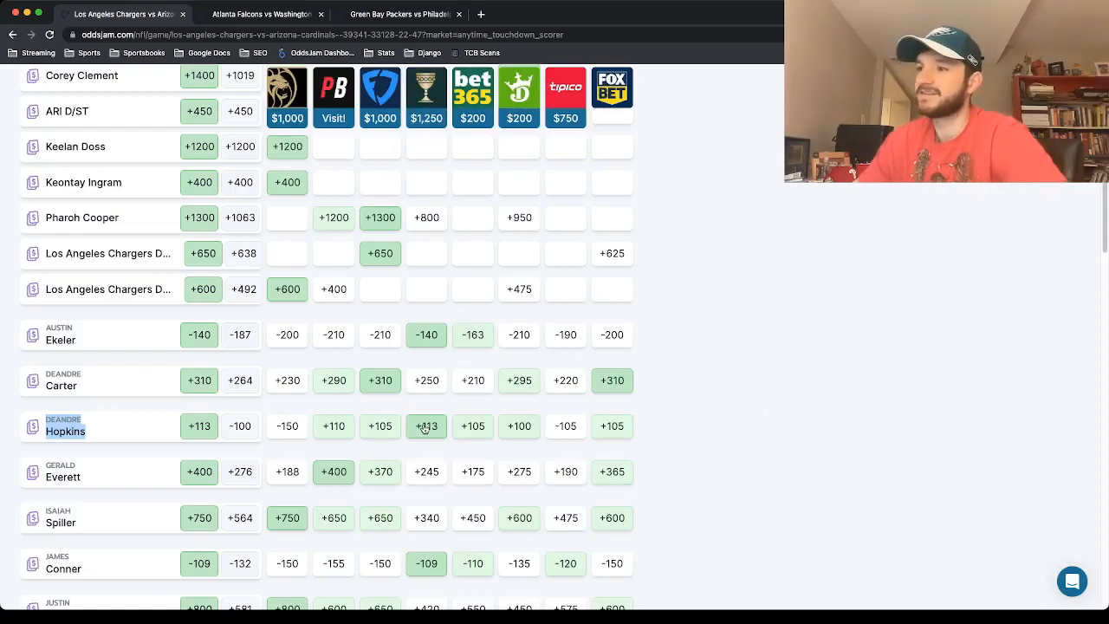
mouse_move(287, 146)
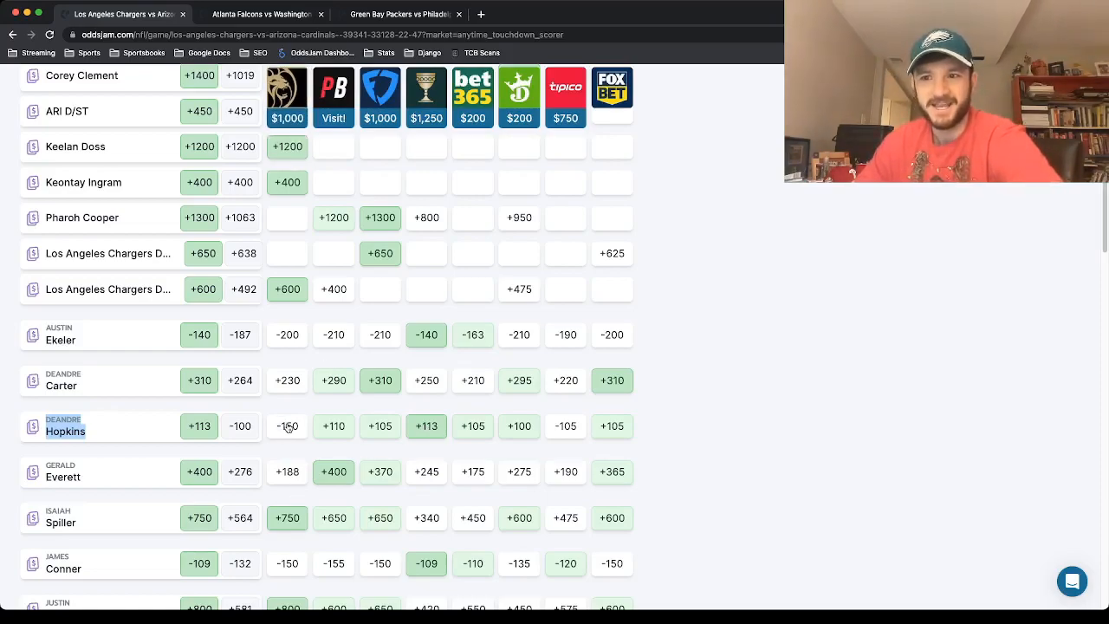
mouse_move(426, 95)
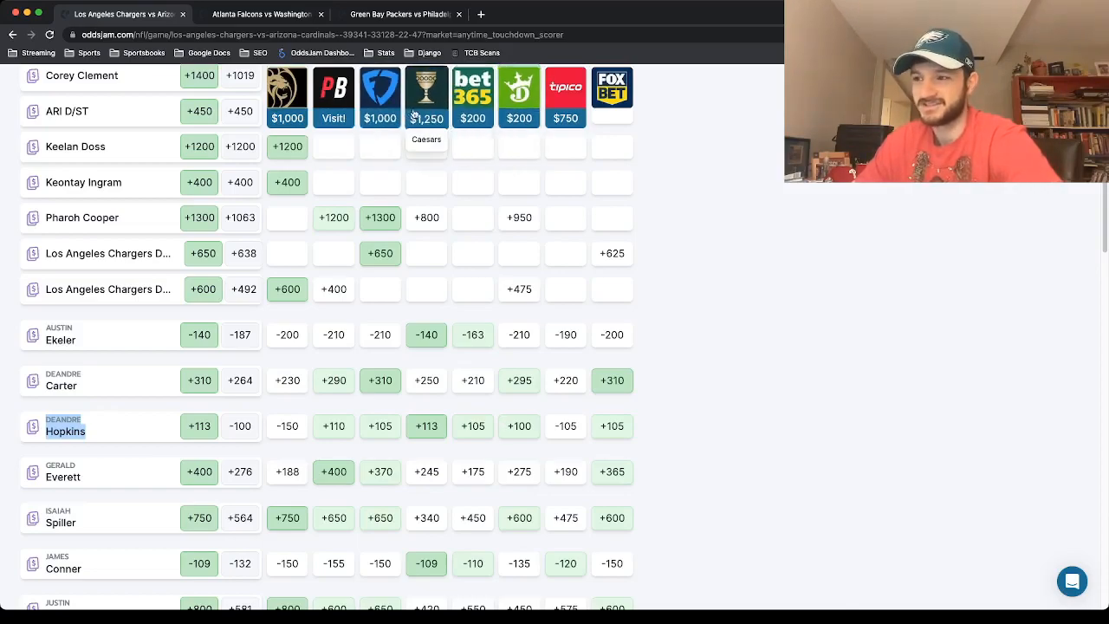
mouse_move(304, 430)
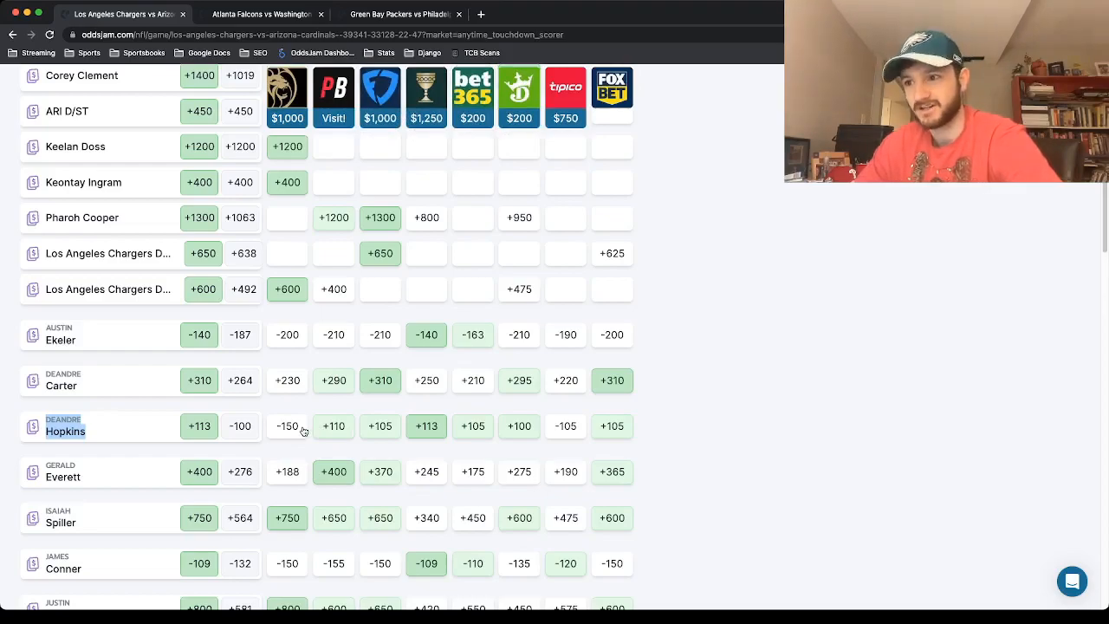
mouse_move(439, 412)
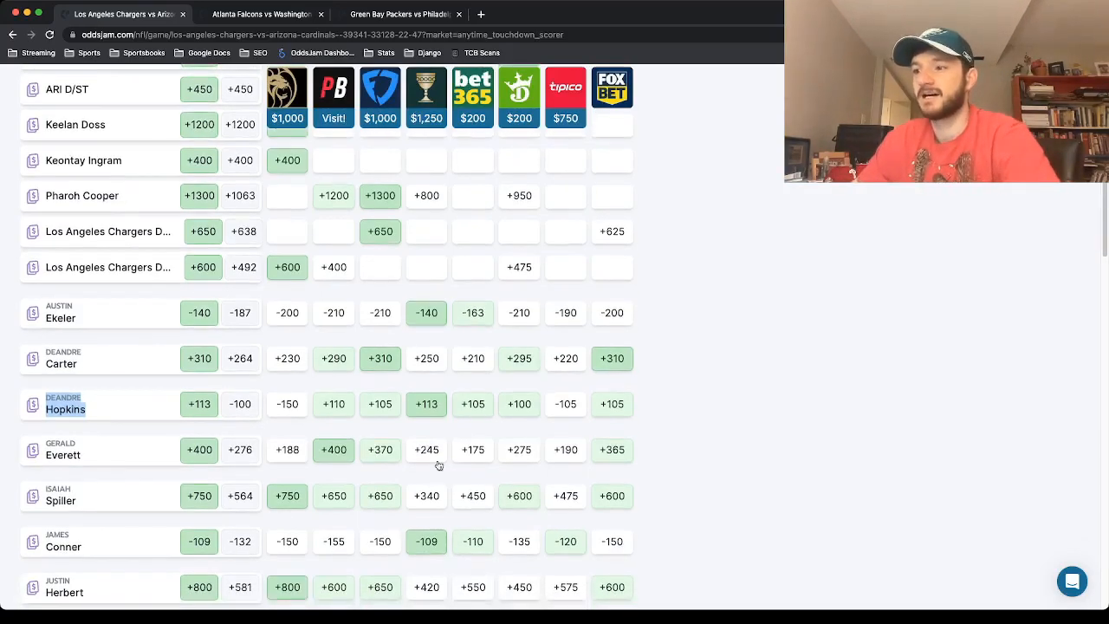
scroll(down, 3)
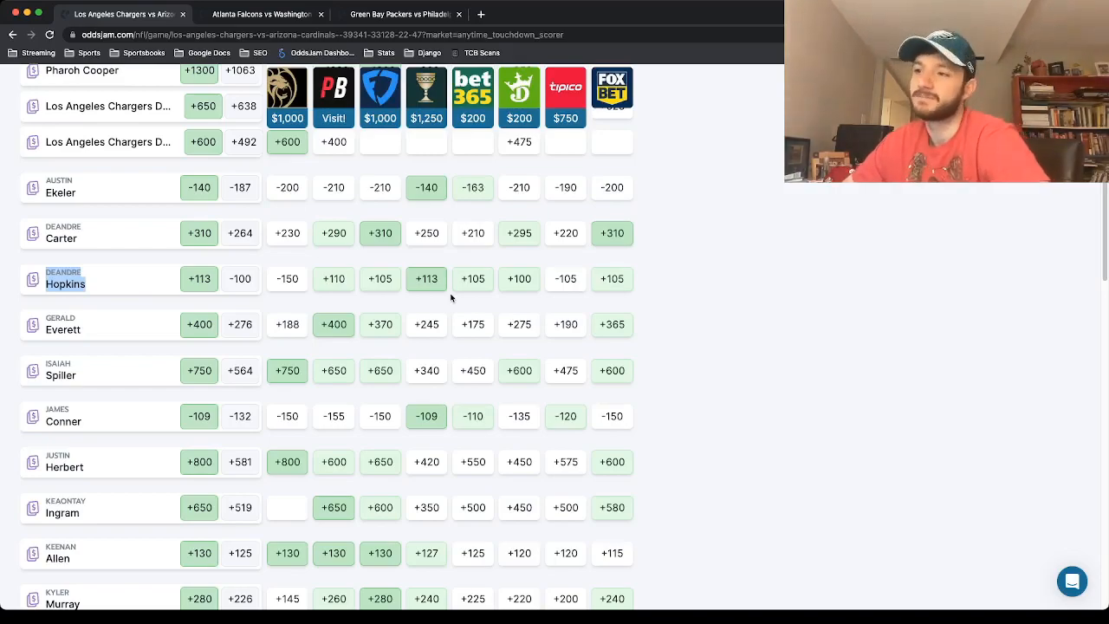
mouse_move(412, 426)
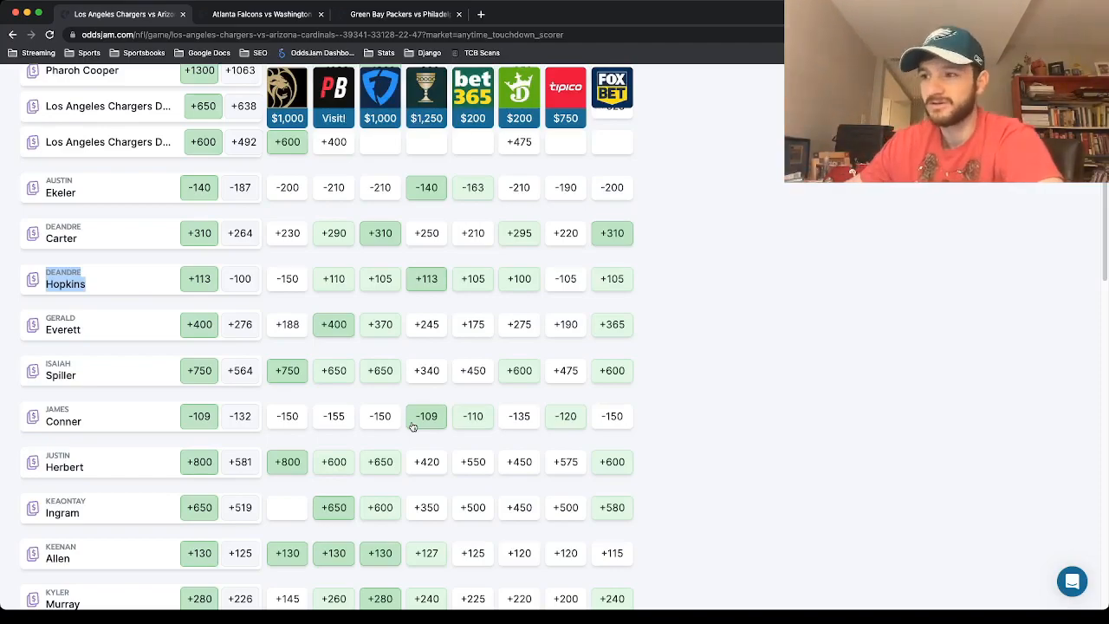
mouse_move(616, 415)
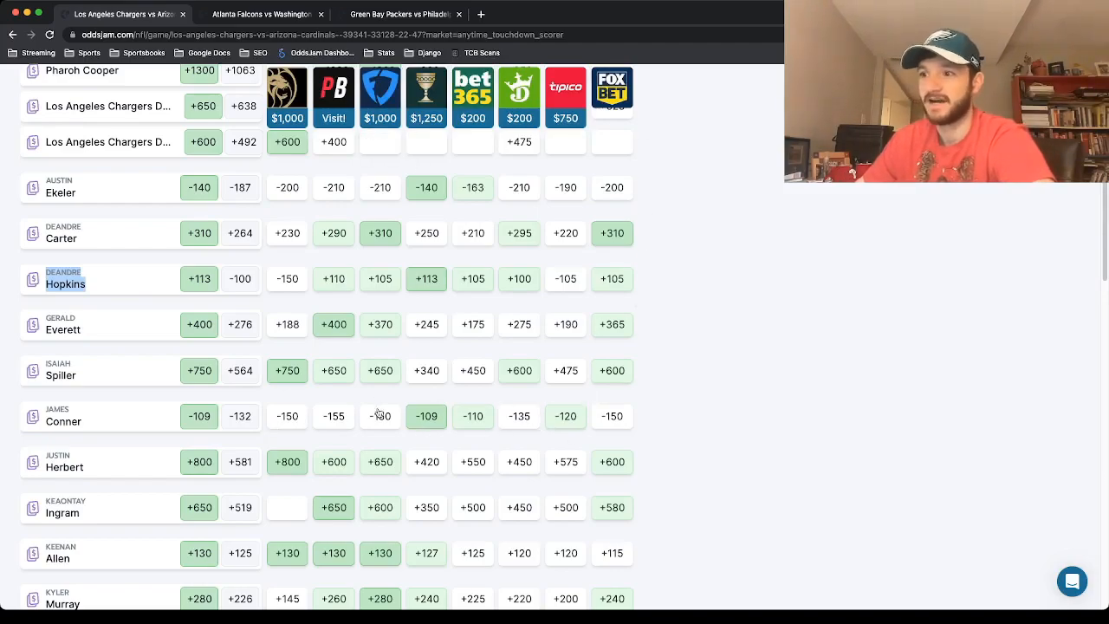
mouse_move(102, 305)
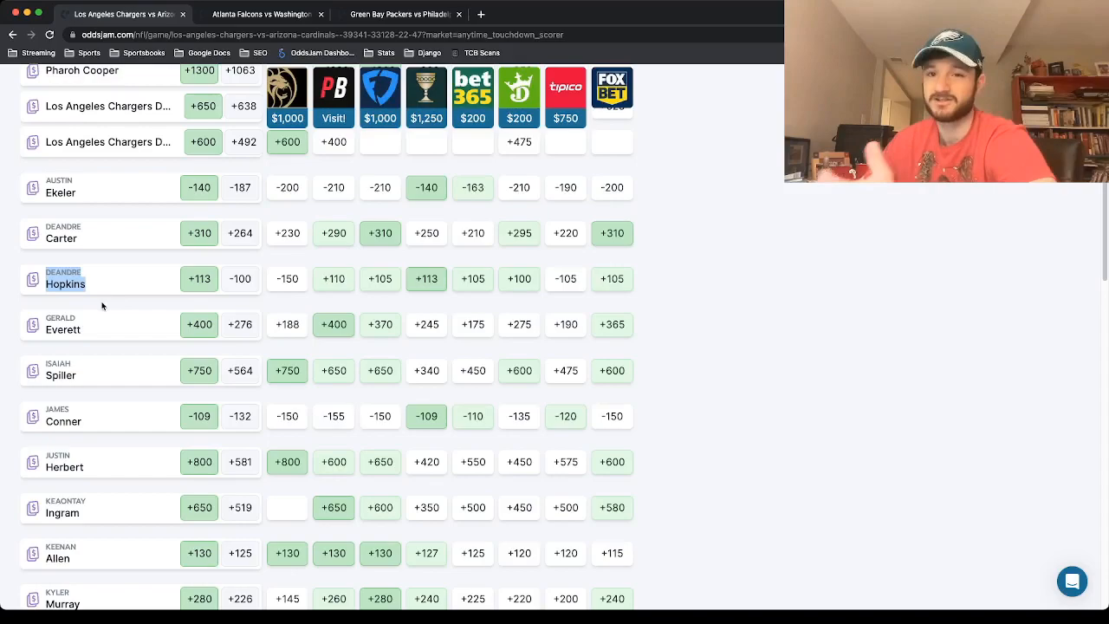
mouse_move(433, 315)
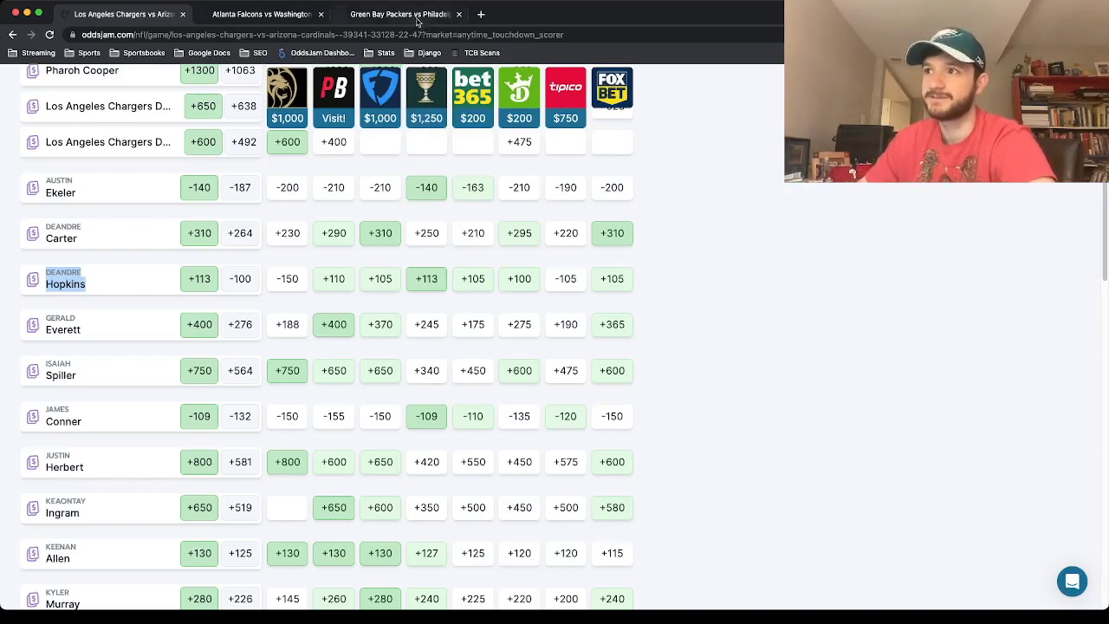
Step: Switch to the Packers vs Eagles anytime touchdown table and select Miles Sanders' row
click(398, 13)
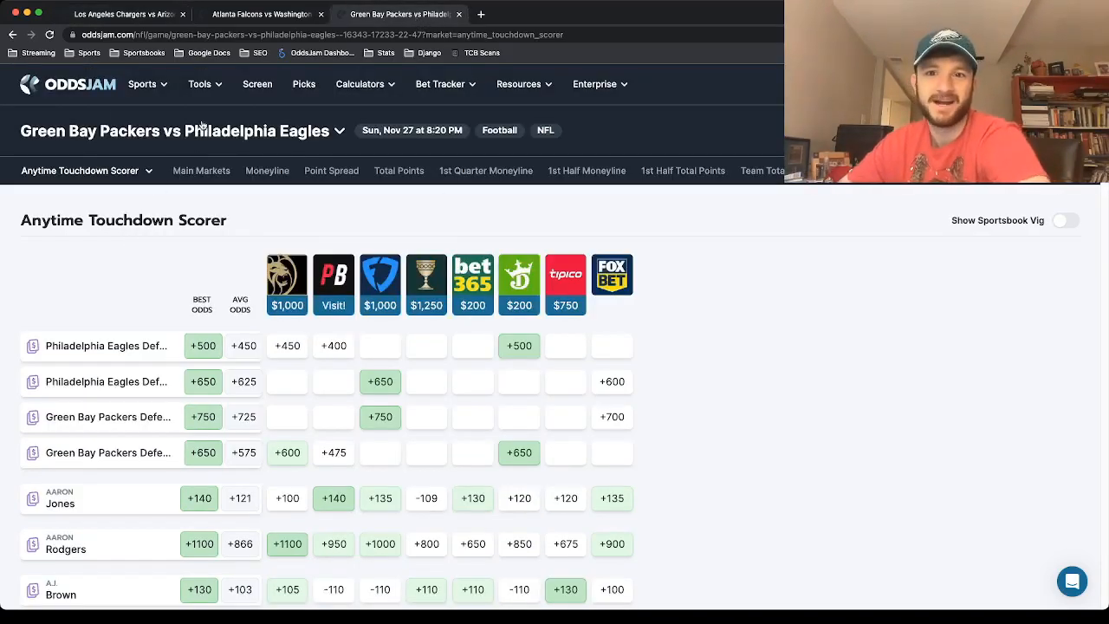
scroll(down, 3)
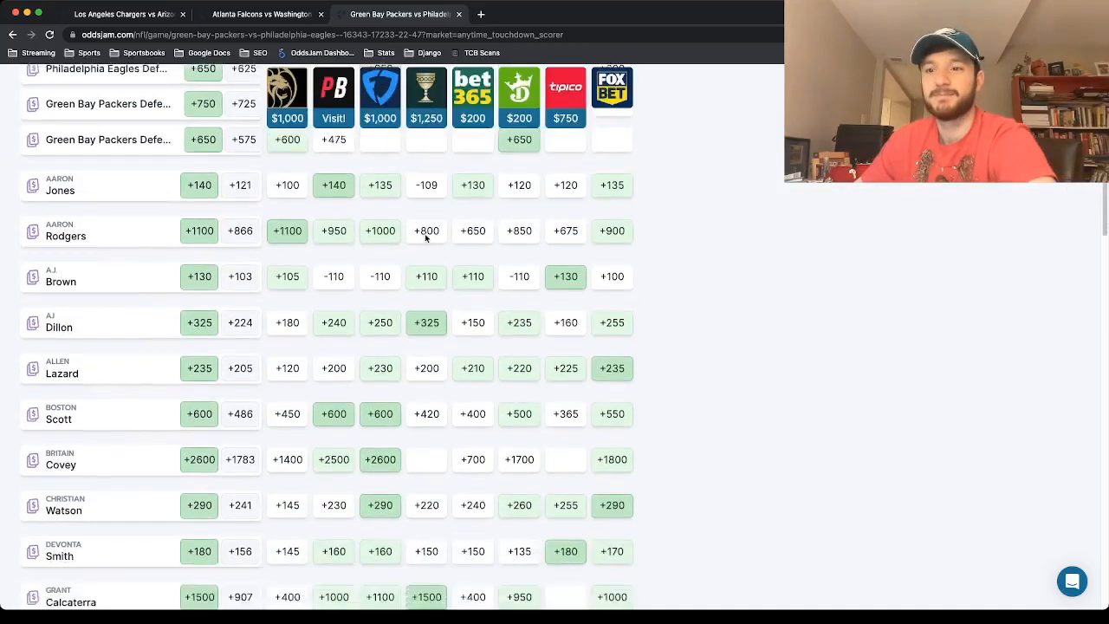
scroll(down, 3)
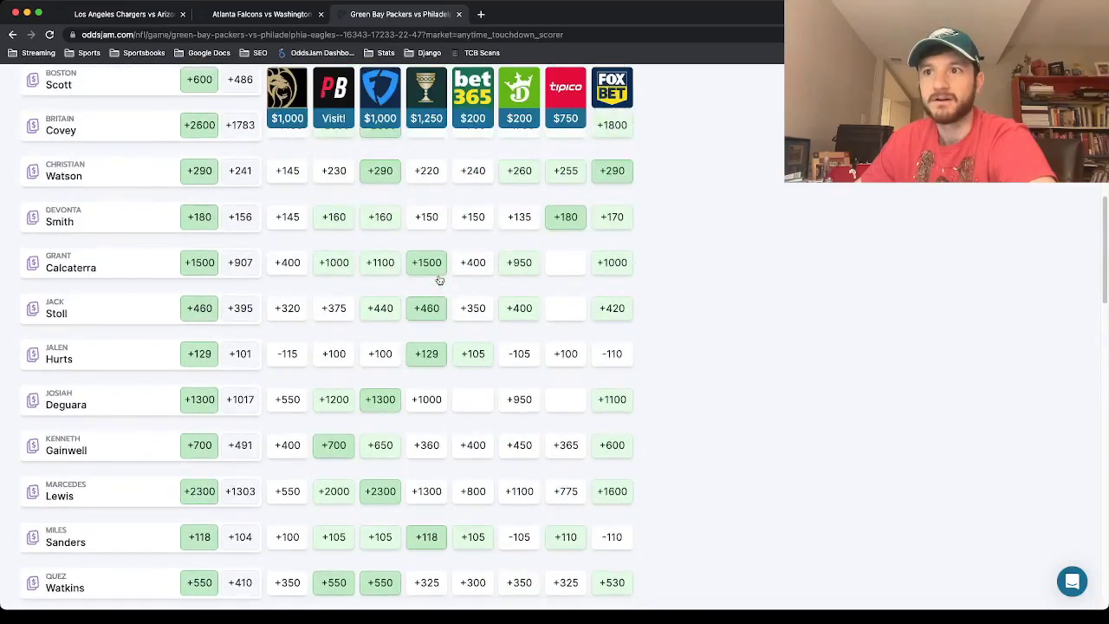
scroll(up, 3)
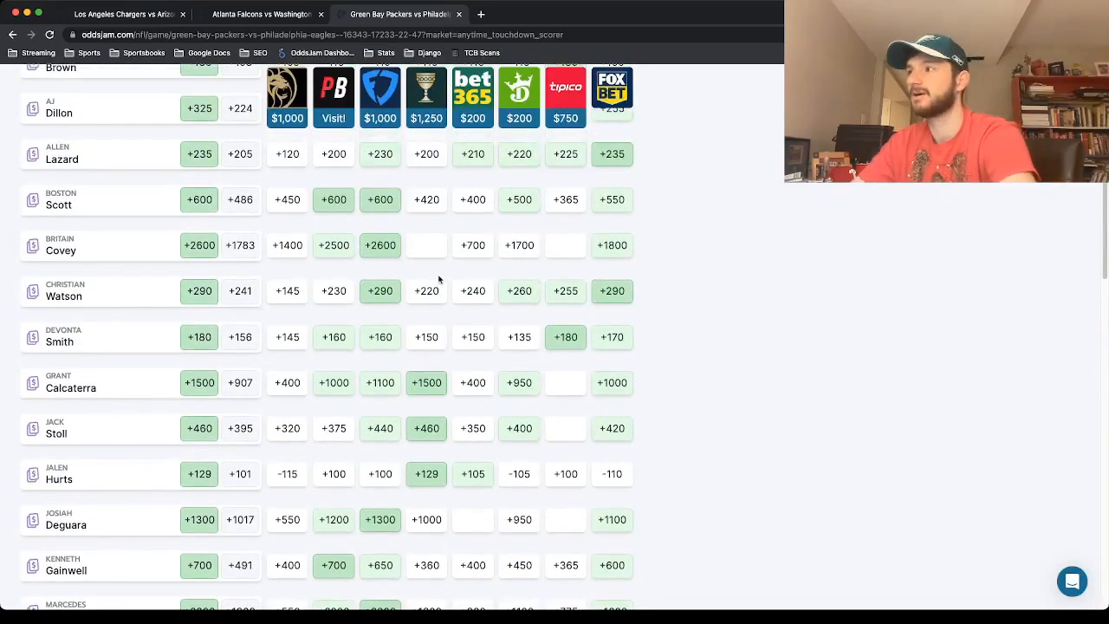
scroll(down, 3)
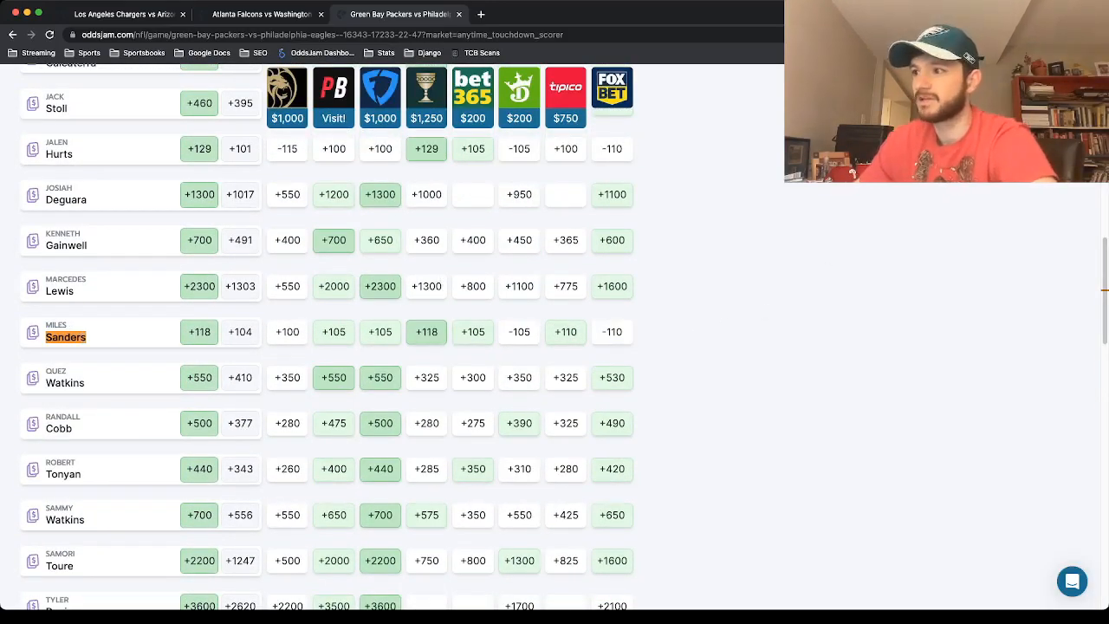
double_click(66, 336)
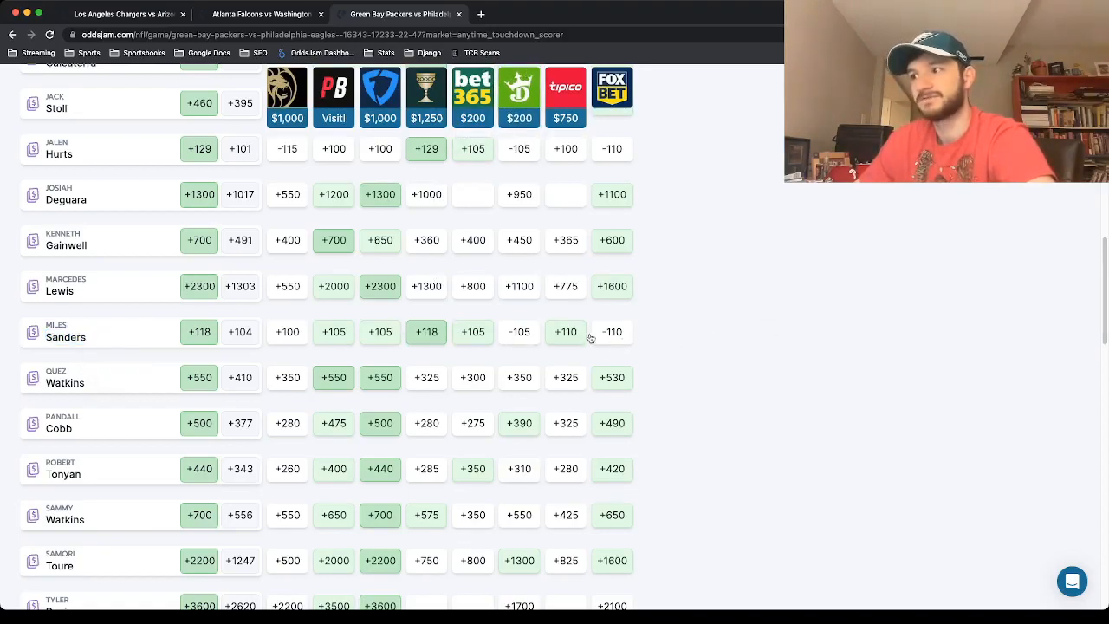
mouse_move(450, 276)
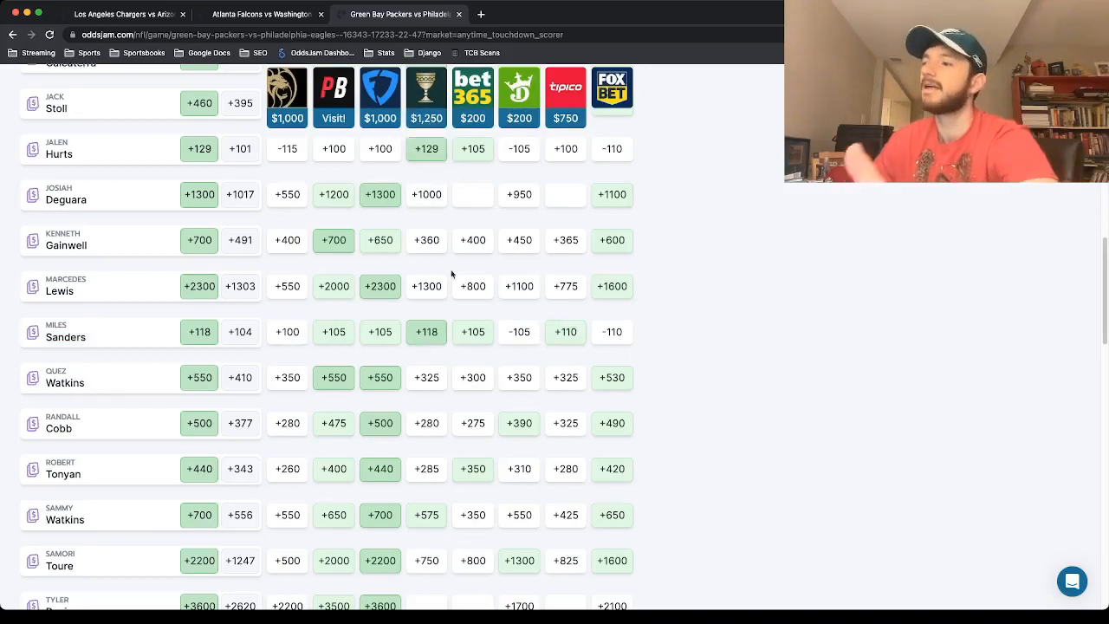
mouse_move(568, 355)
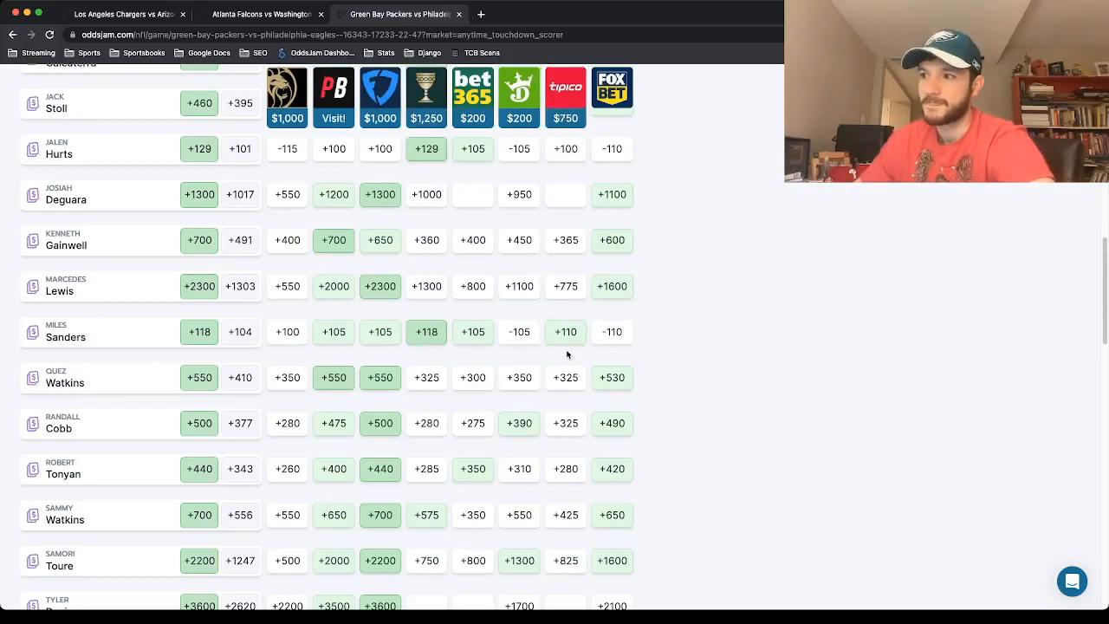
mouse_move(565, 345)
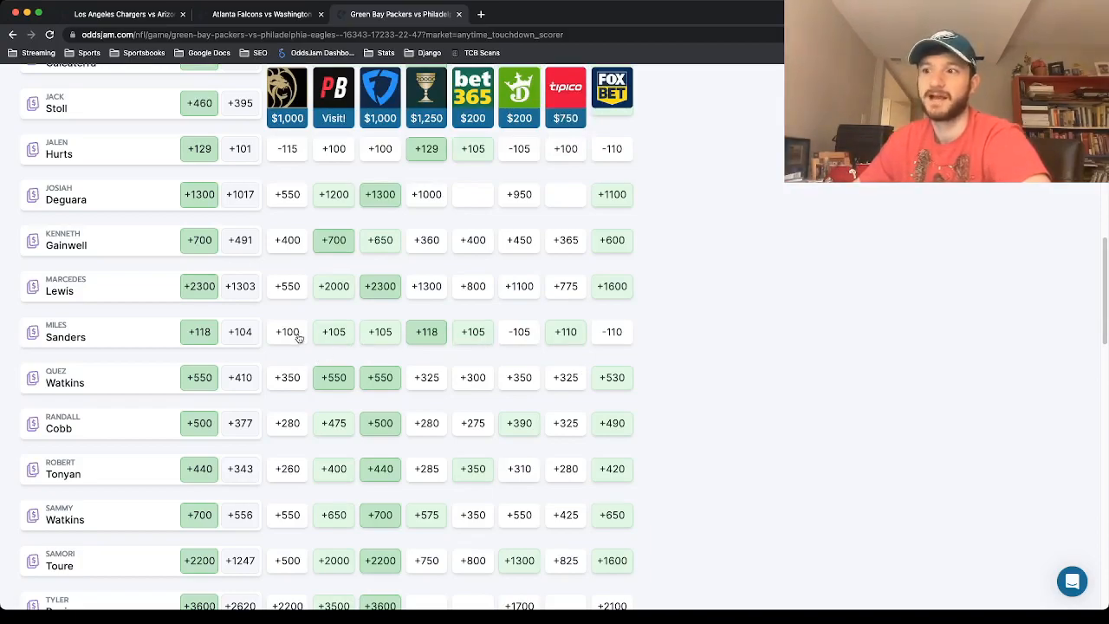
mouse_move(873, 341)
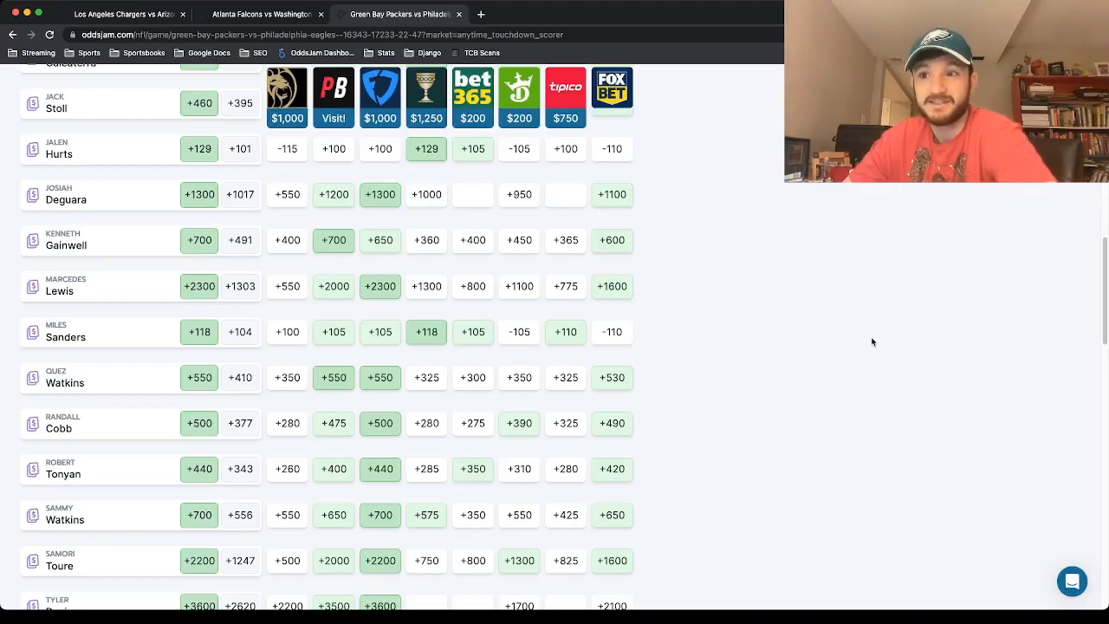
mouse_move(703, 396)
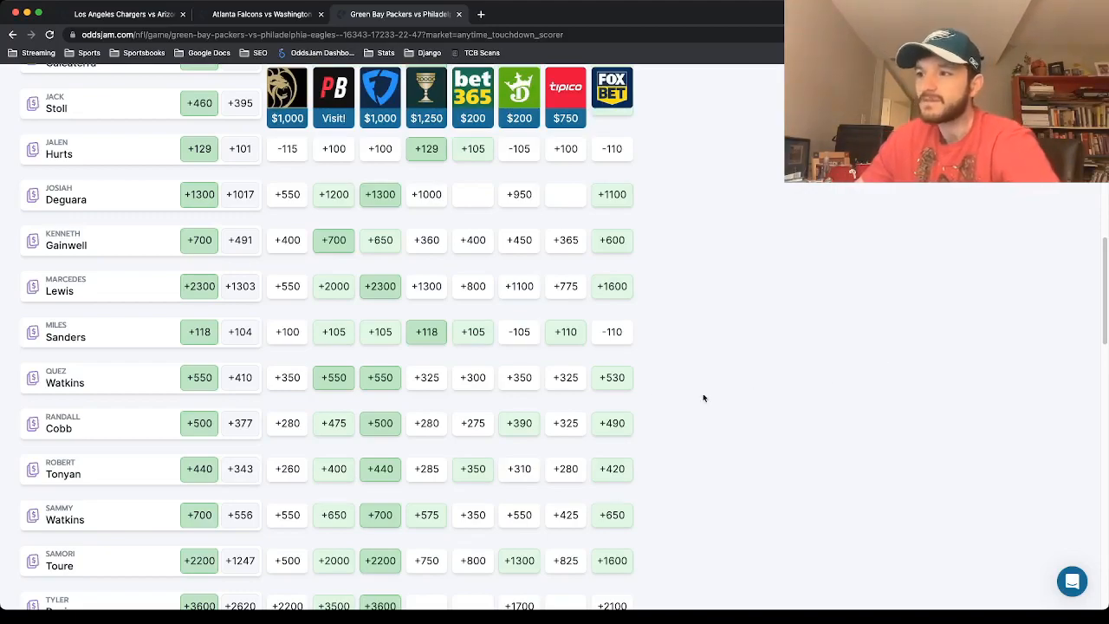